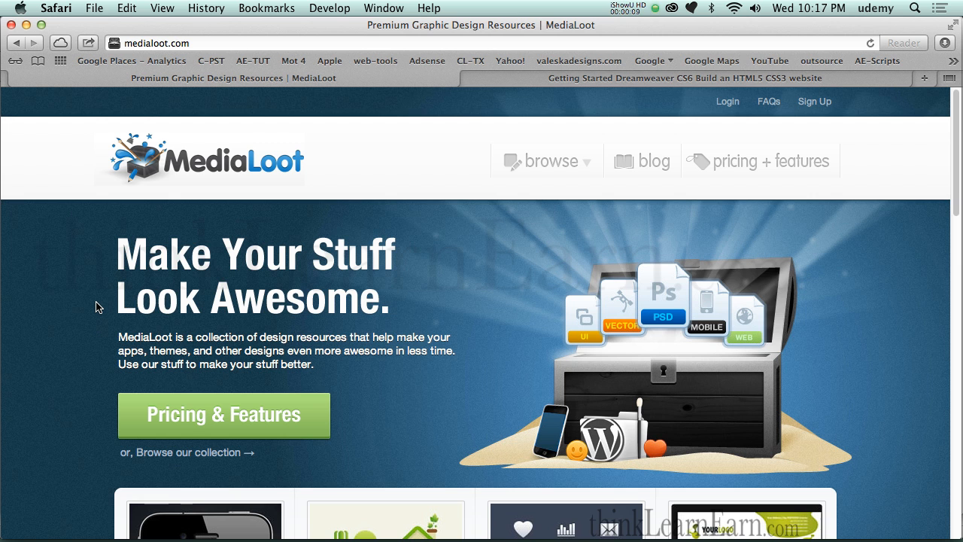
pyautogui.moveTo(820, 304)
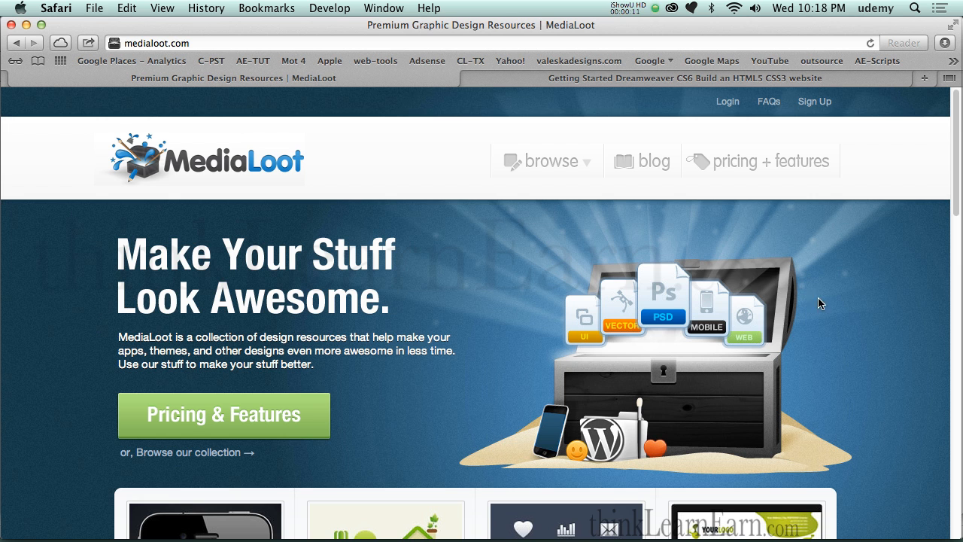
pyautogui.moveTo(903, 279)
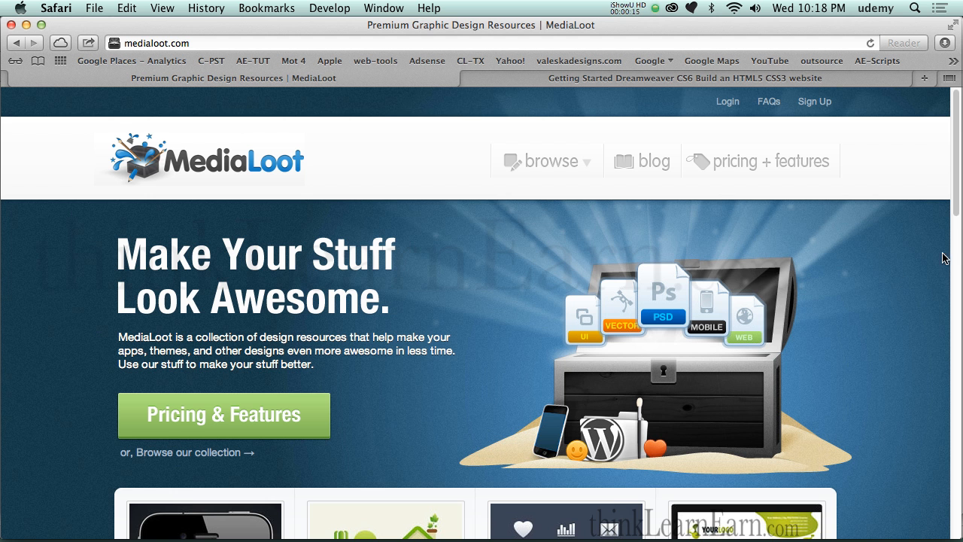
# Browse the MediaLoot icon sets collection, then return to the MediaLoot homepage.
pyautogui.scroll(-3)
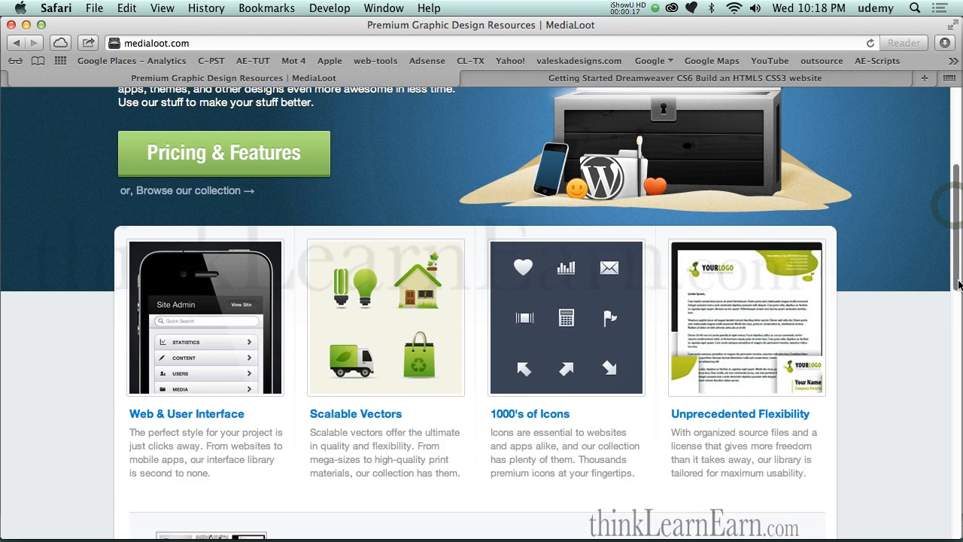
pyautogui.scroll(-3)
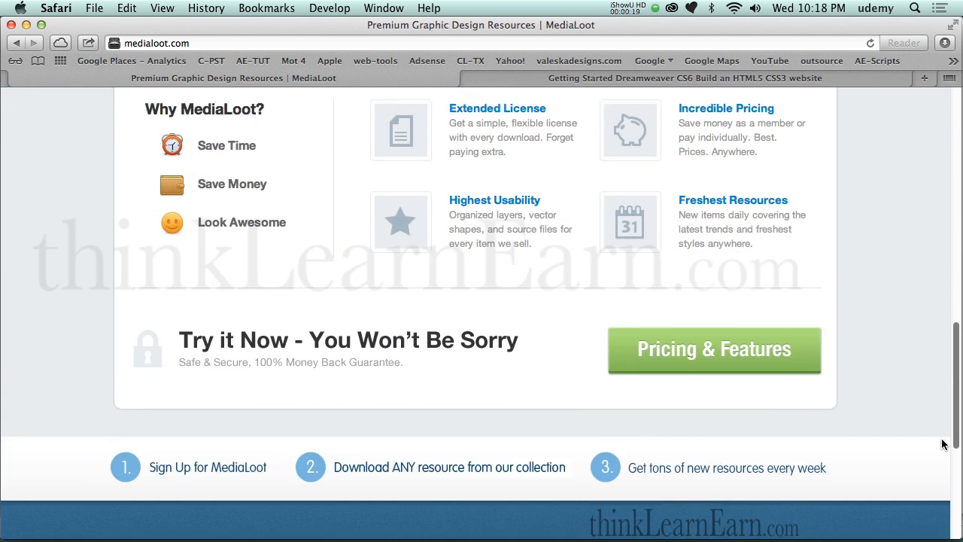
pyautogui.scroll(-3)
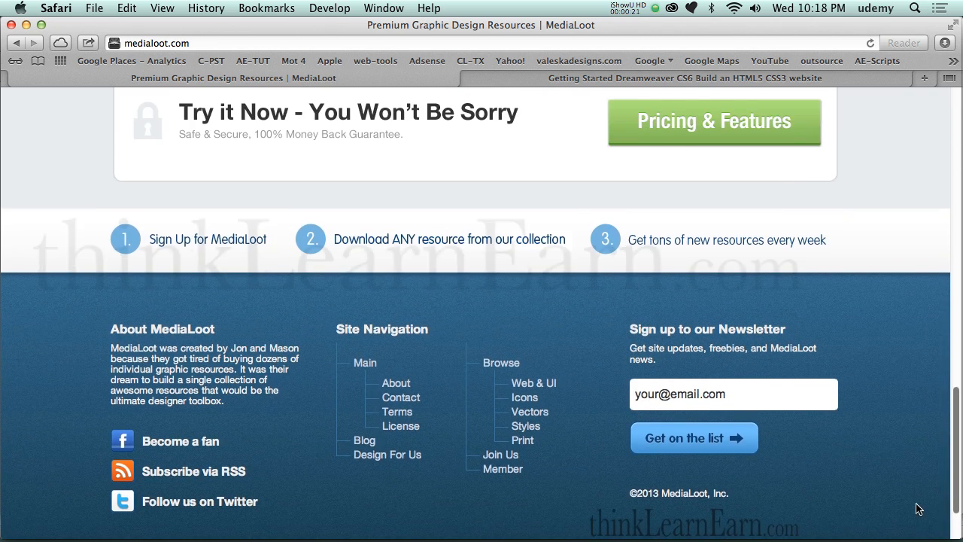
pyautogui.scroll(3)
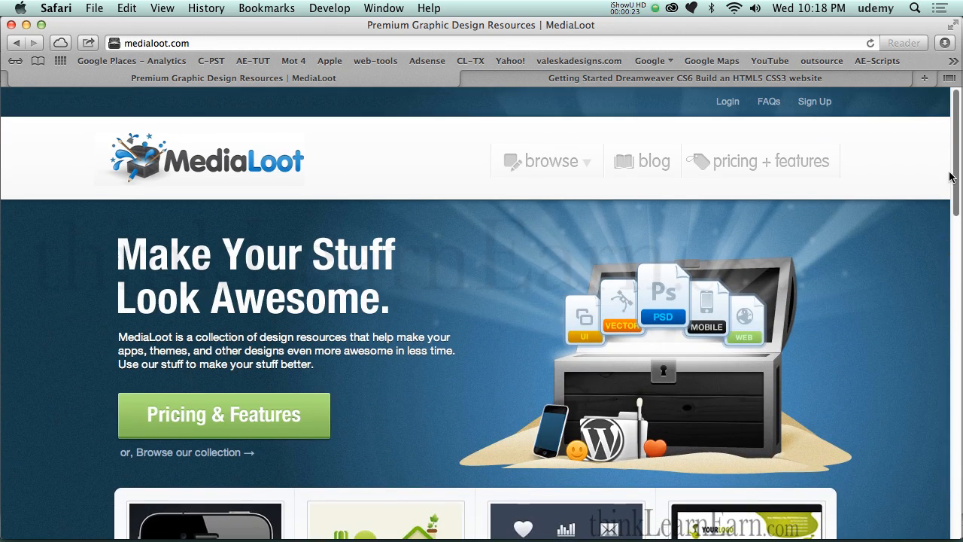
pyautogui.click(548, 160)
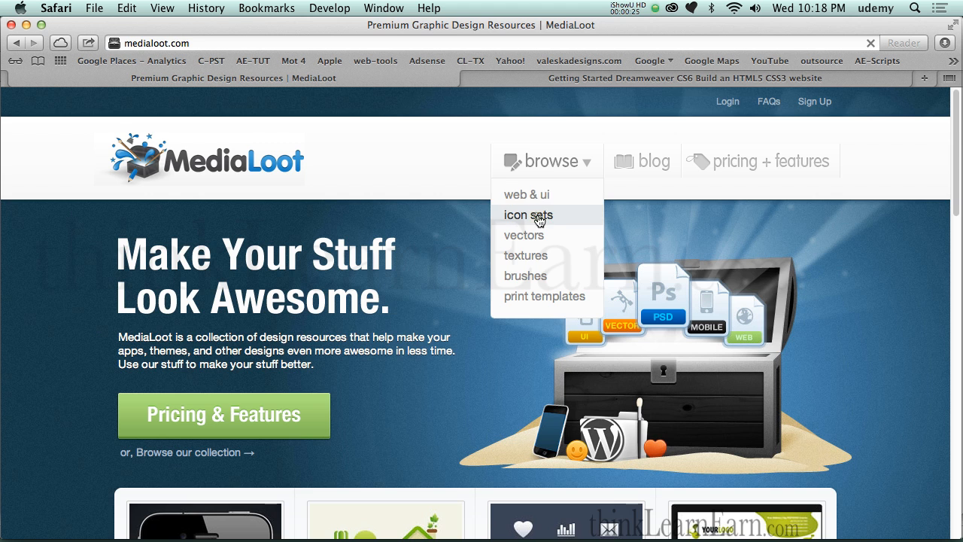
pyautogui.click(527, 214)
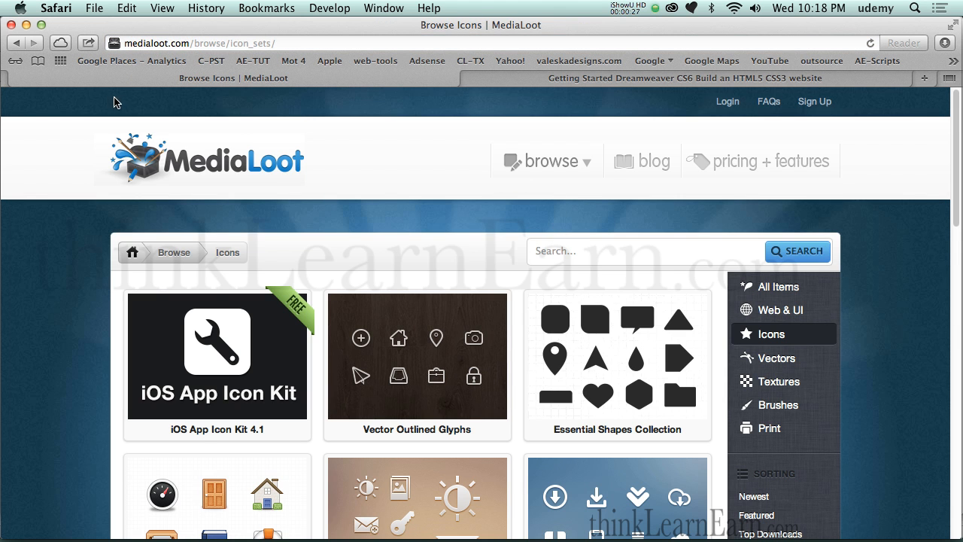
pyautogui.click(17, 42)
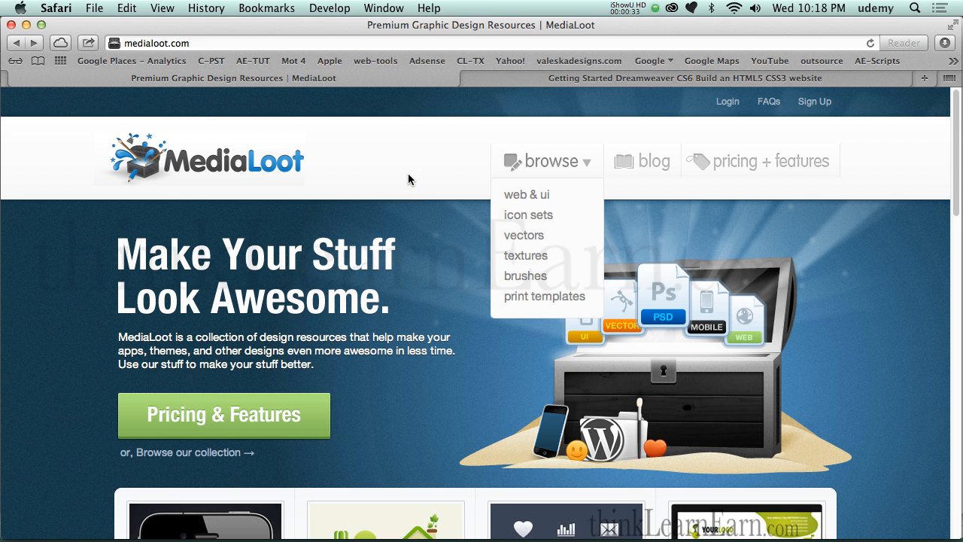
pyautogui.moveTo(714, 232)
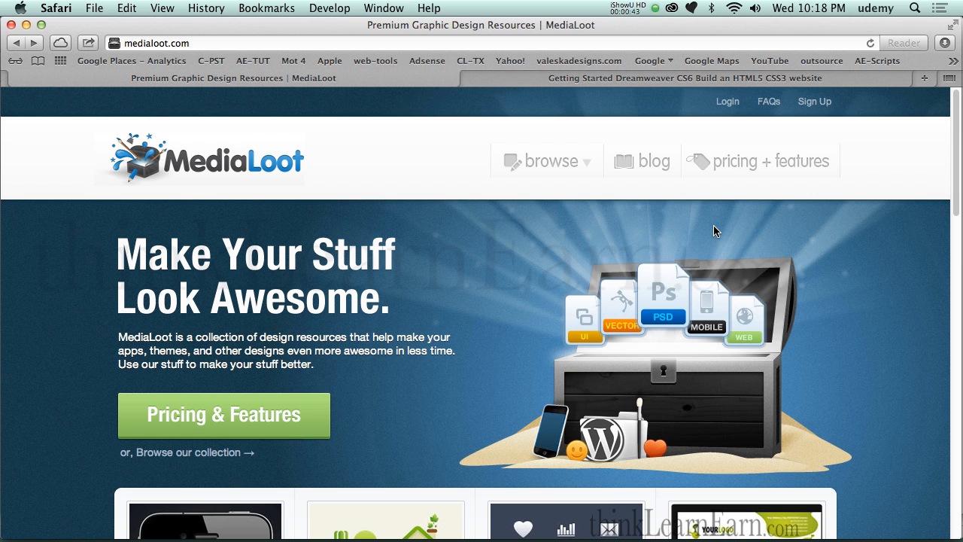
pyautogui.moveTo(629, 235)
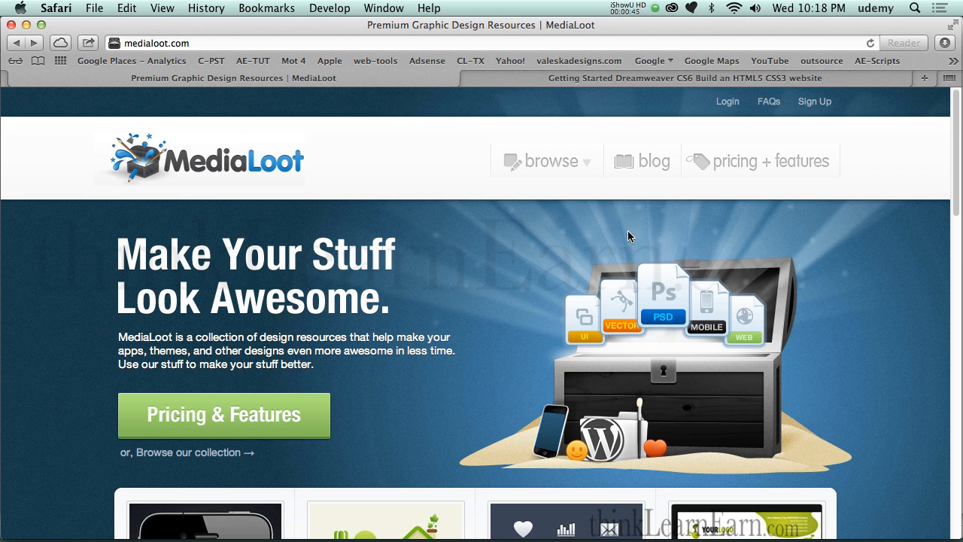
pyautogui.moveTo(692, 247)
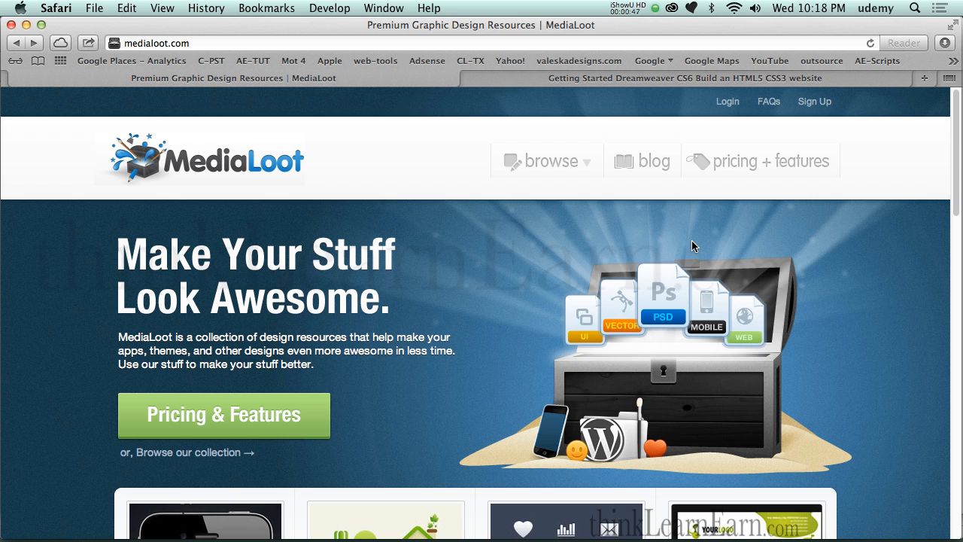
pyautogui.moveTo(756, 172)
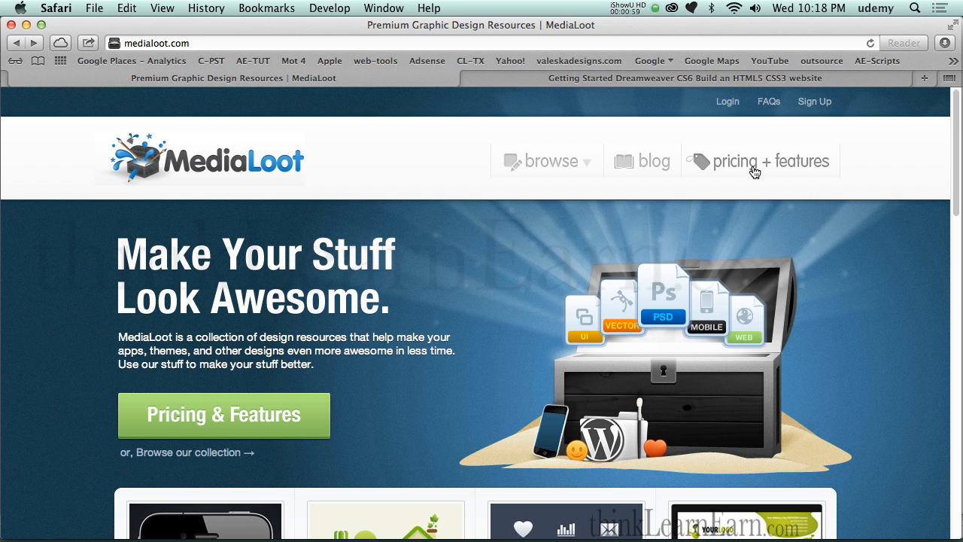
pyautogui.moveTo(767, 101)
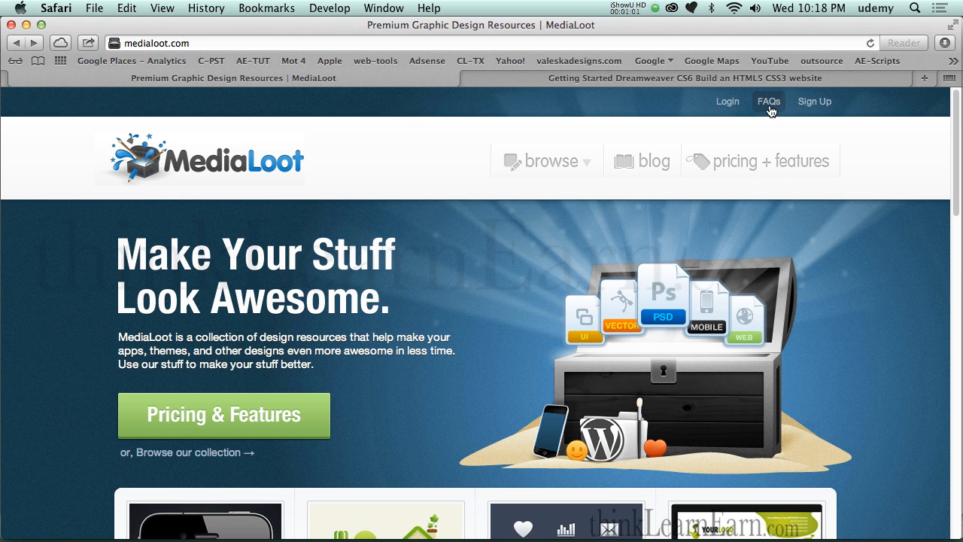
# Visit the FAQs page, then review the pricing page with Casual, Professional and Elite plans.
pyautogui.click(767, 100)
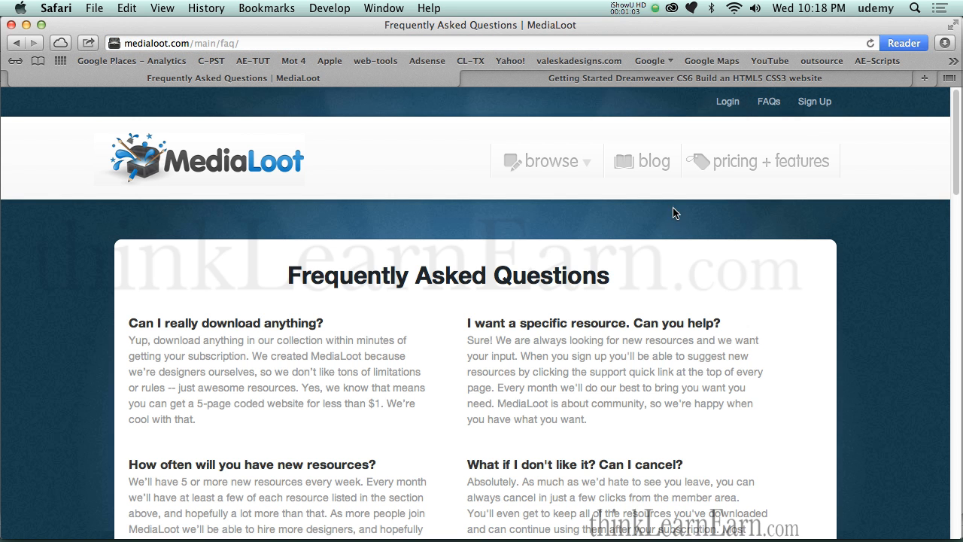
pyautogui.click(760, 159)
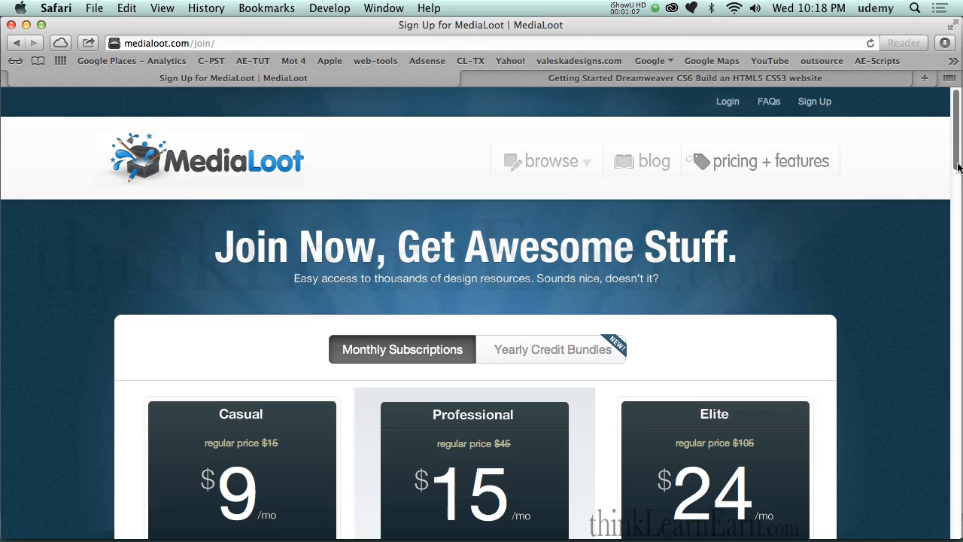
pyautogui.scroll(-3)
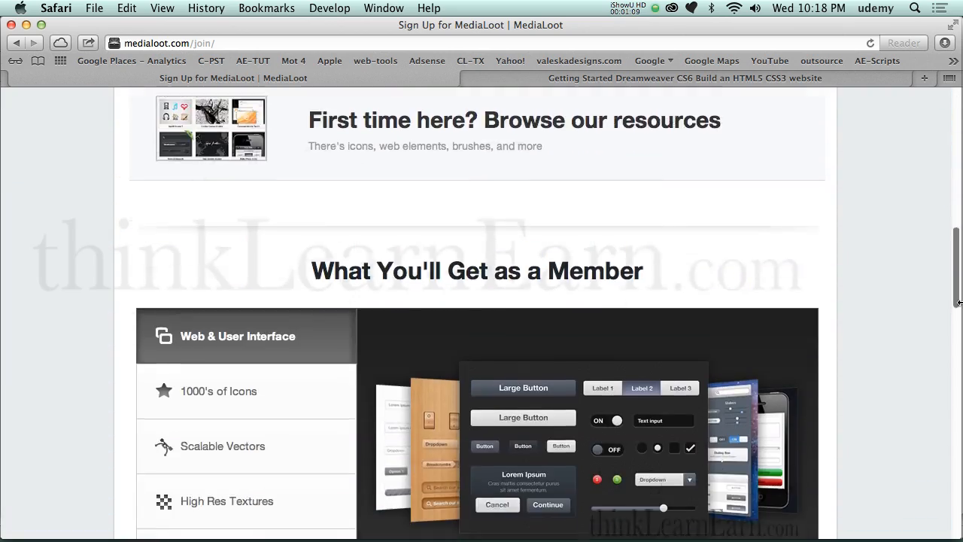
pyautogui.scroll(-3)
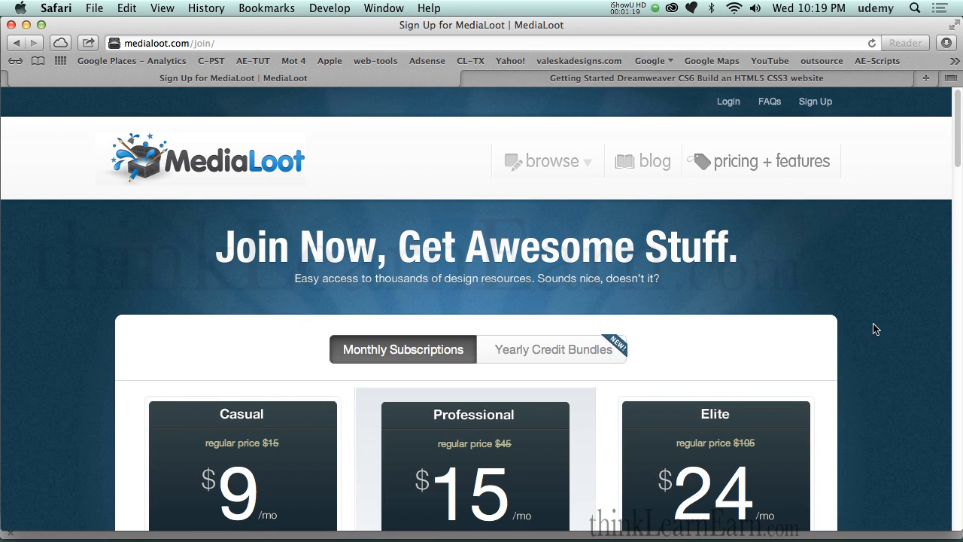
pyautogui.moveTo(379, 109)
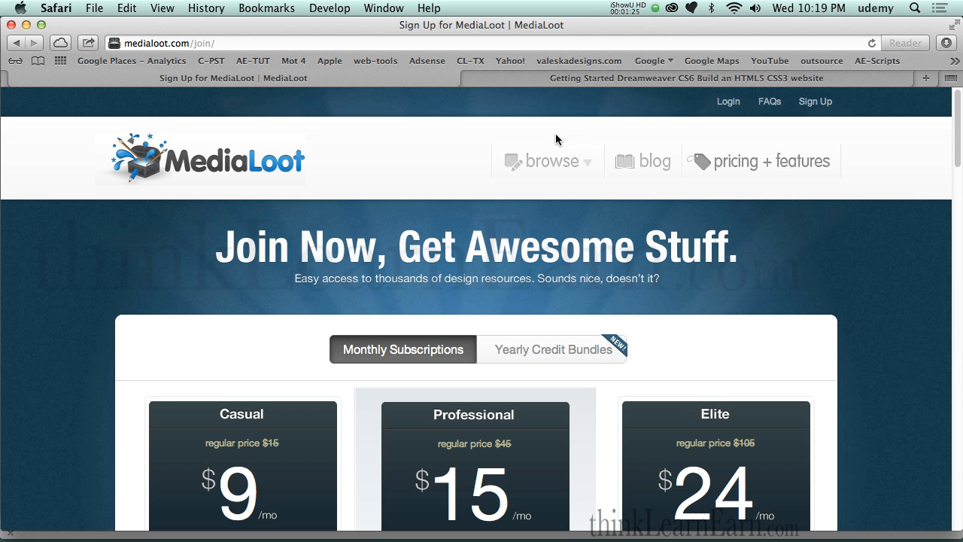
pyautogui.click(551, 160)
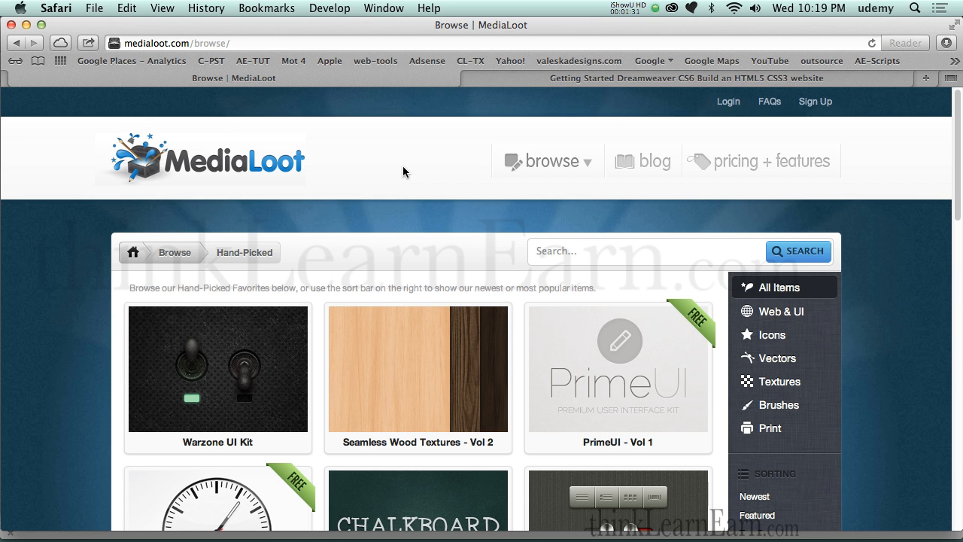
pyautogui.moveTo(848, 226)
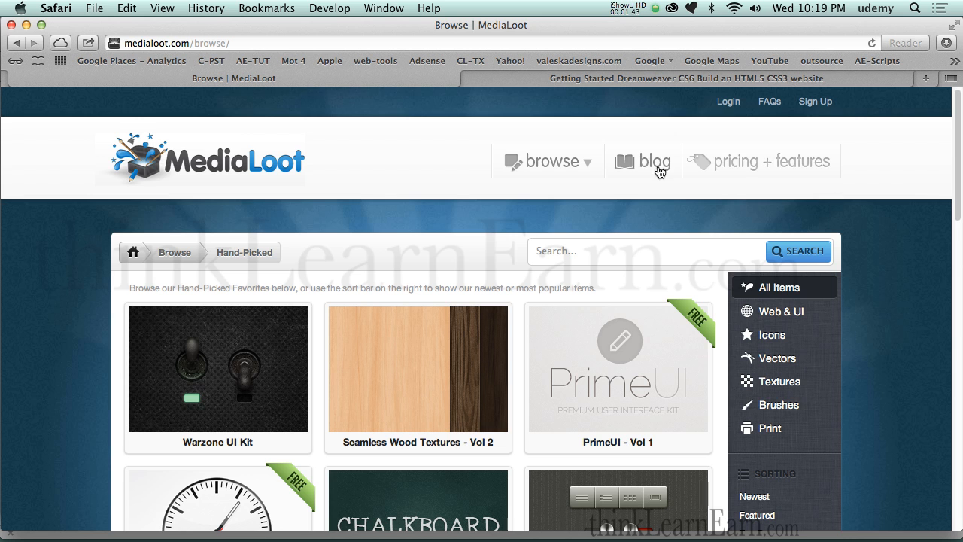
pyautogui.moveTo(792, 113)
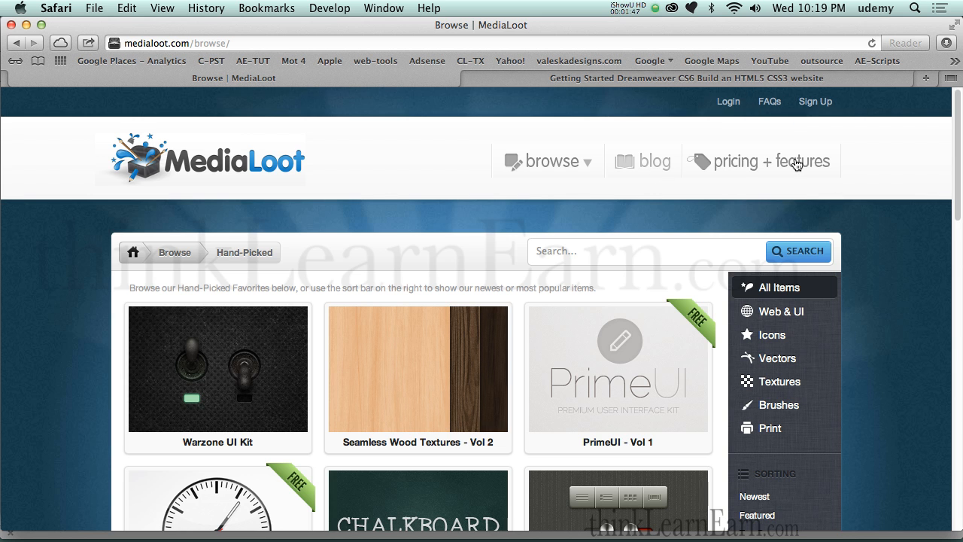
pyautogui.click(783, 161)
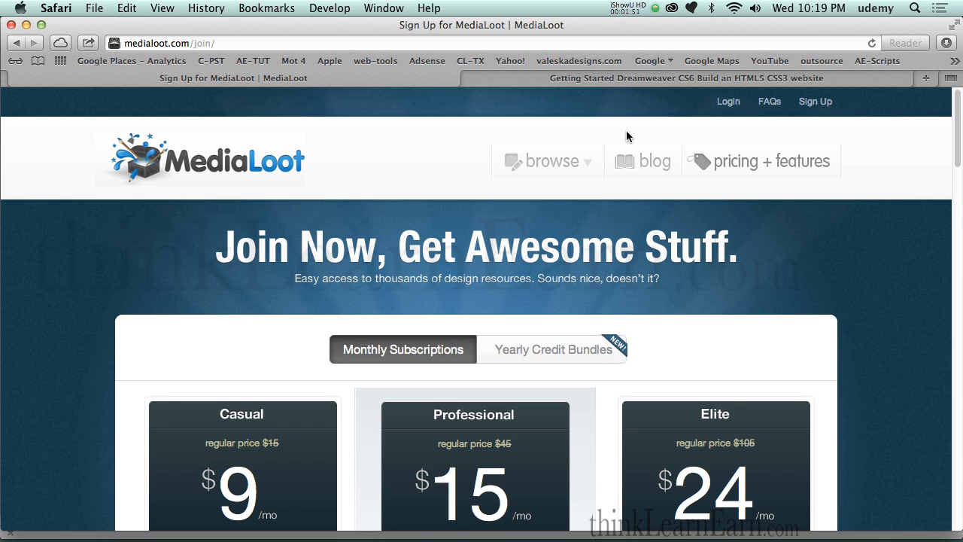
pyautogui.click(550, 159)
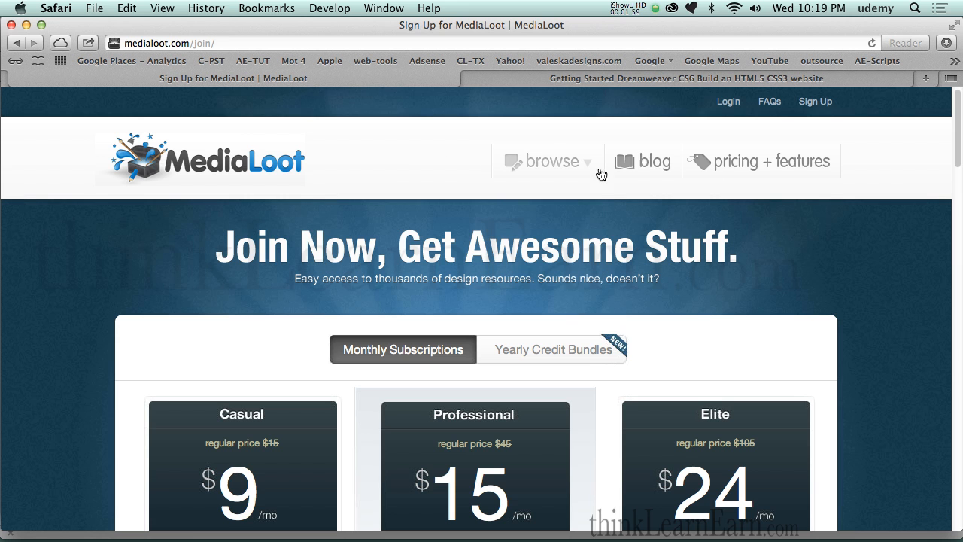
pyautogui.moveTo(621, 155)
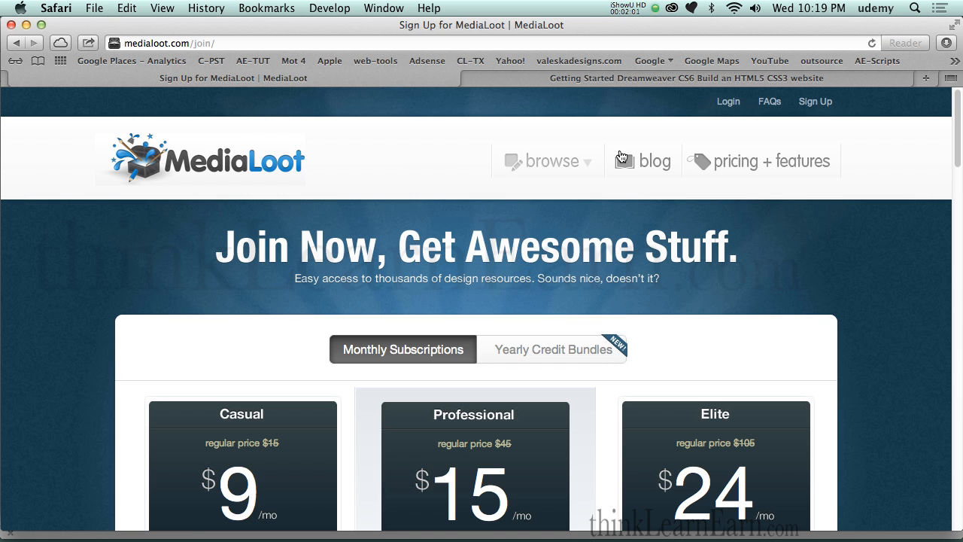
# Show the MediaLoot icon sets collection, including the iOS App Icon Kit.
pyautogui.click(551, 159)
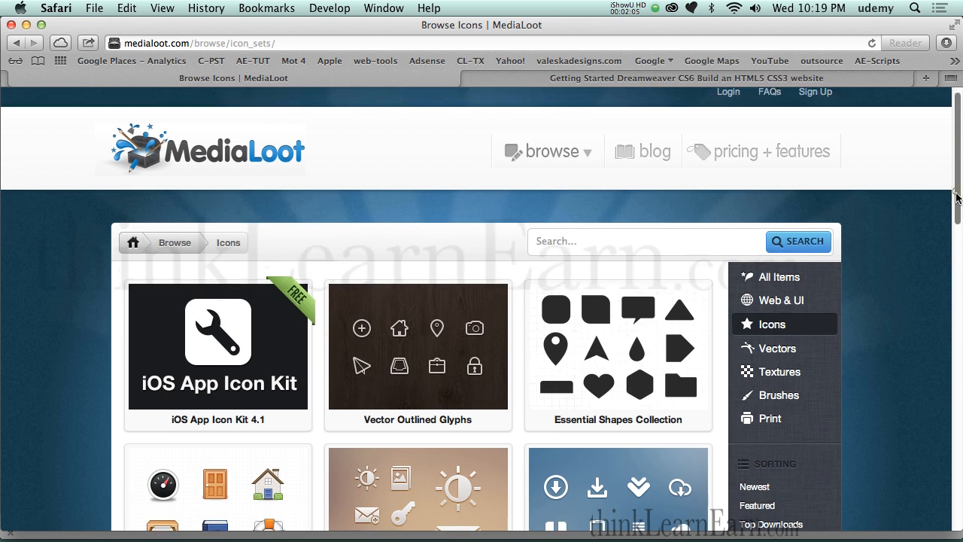
pyautogui.scroll(-3)
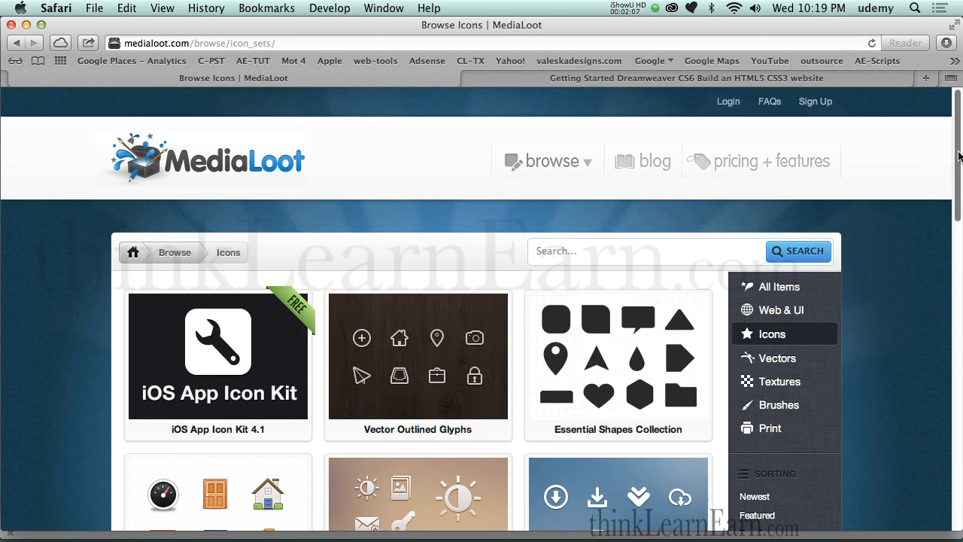
pyautogui.moveTo(369, 188)
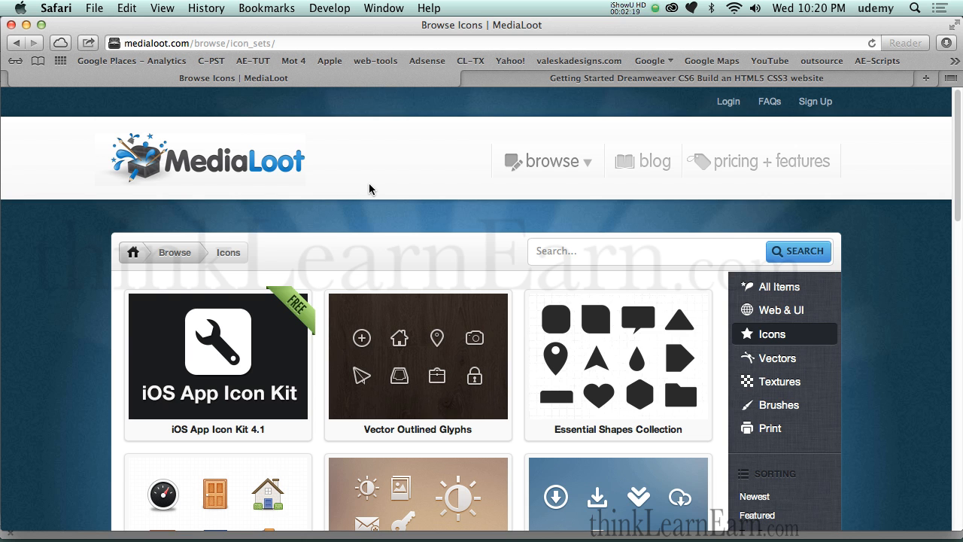
pyautogui.moveTo(397, 196)
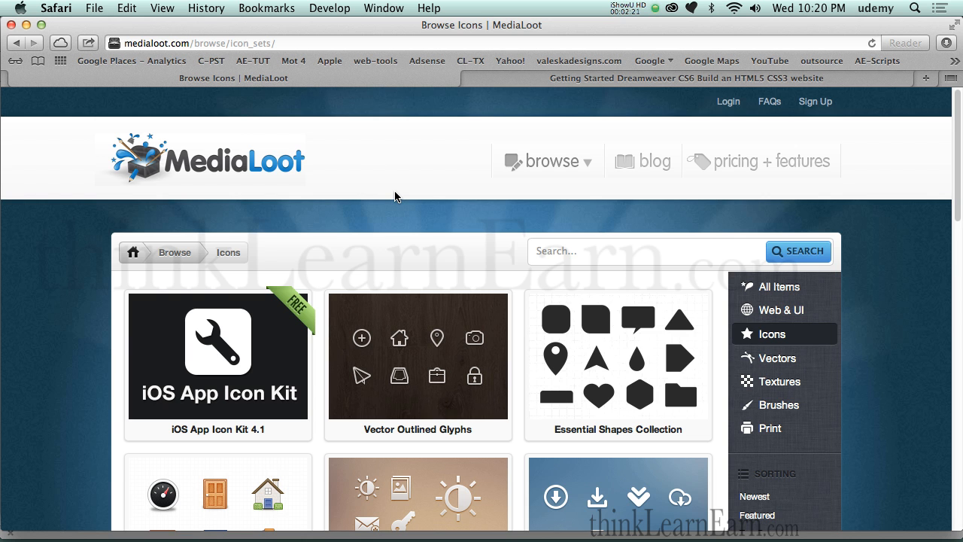
pyautogui.moveTo(430, 203)
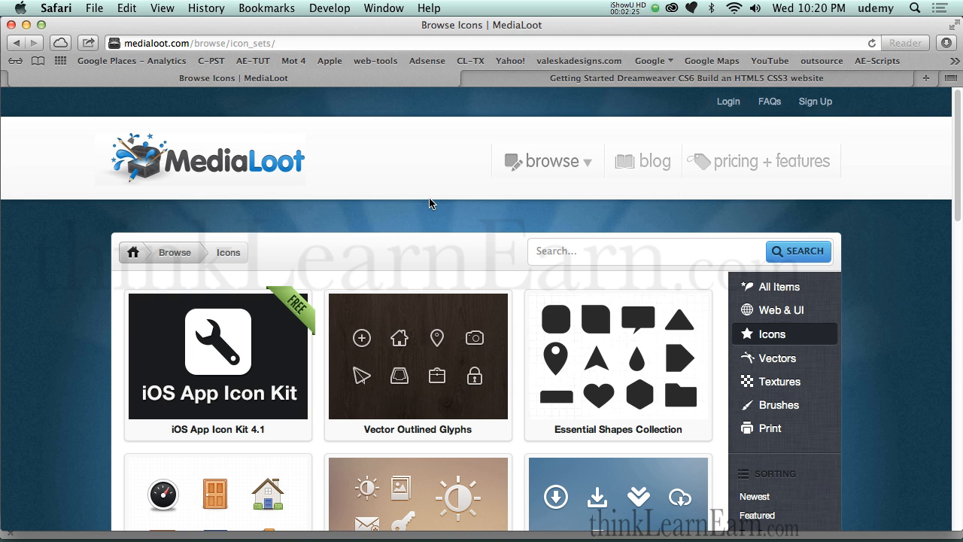
pyautogui.moveTo(737, 184)
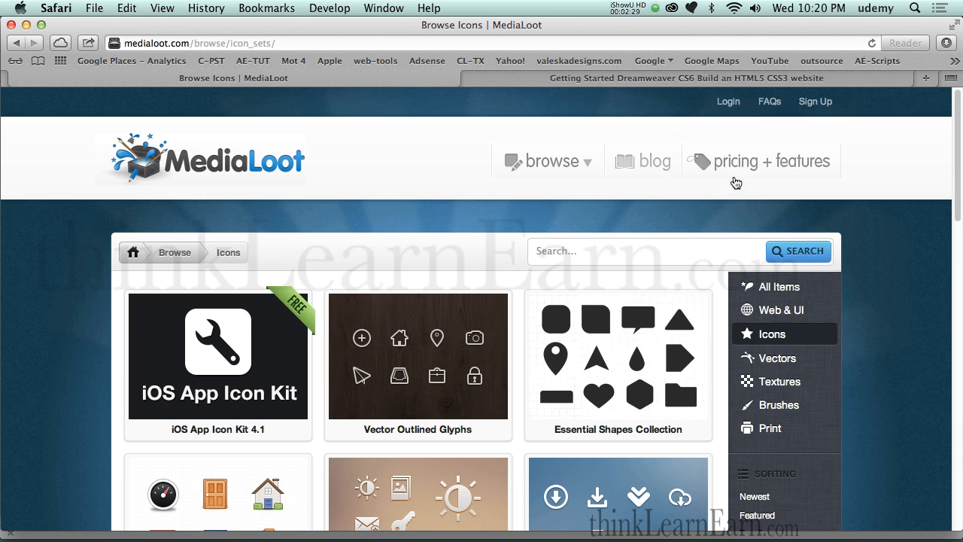
pyautogui.moveTo(855, 232)
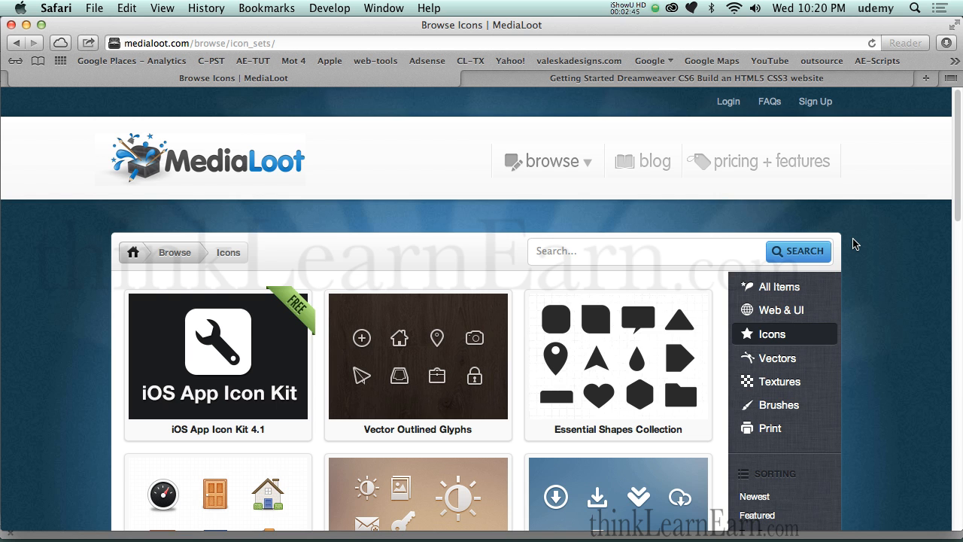
pyautogui.moveTo(402, 212)
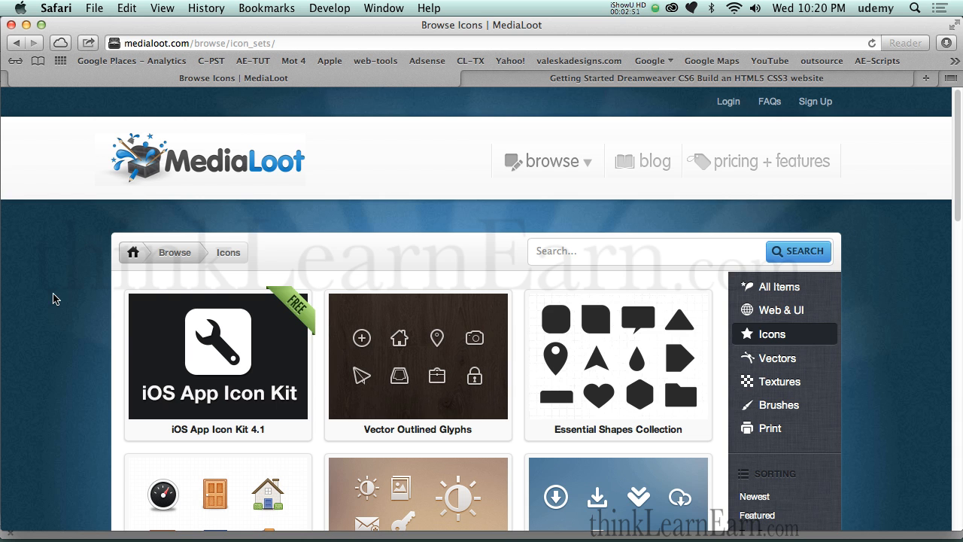
pyautogui.moveTo(250, 241)
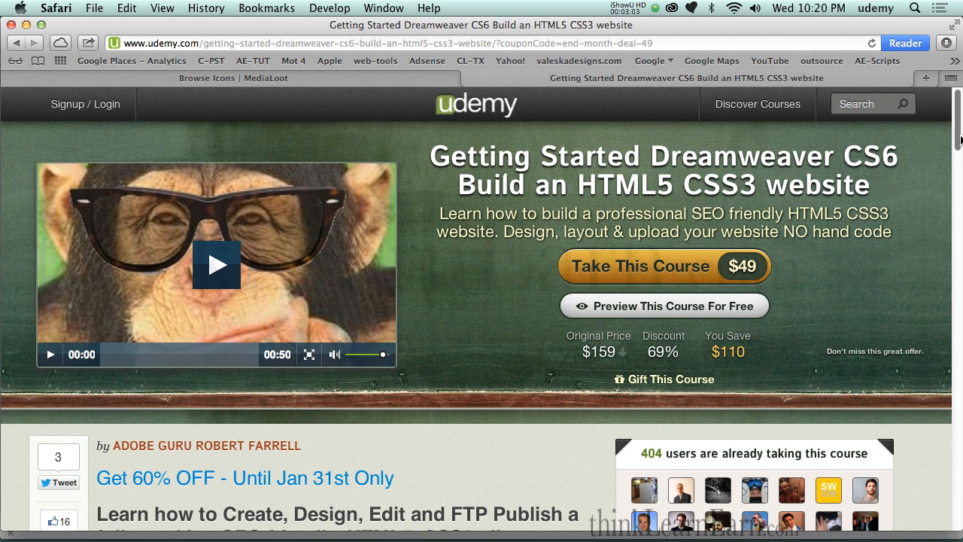
pyautogui.scroll(-3)
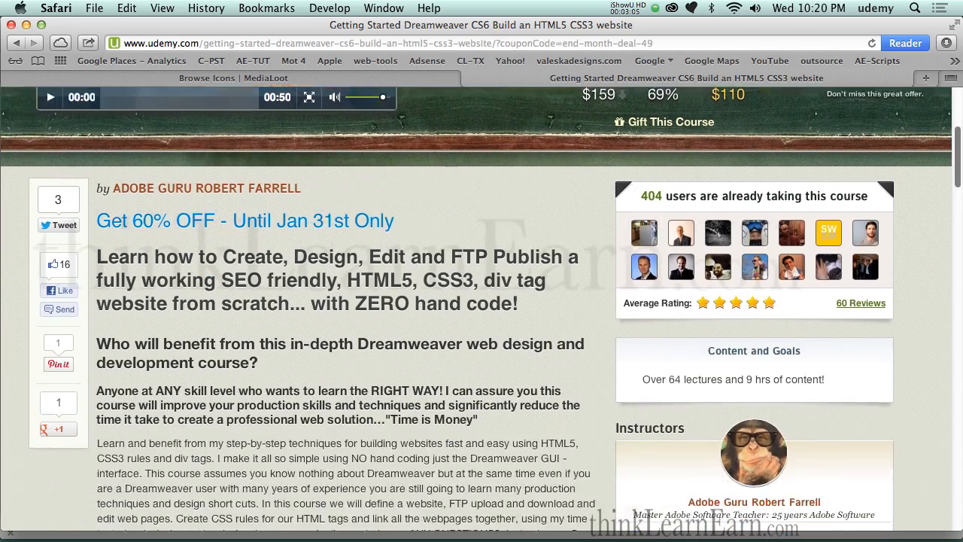
pyautogui.scroll(-3)
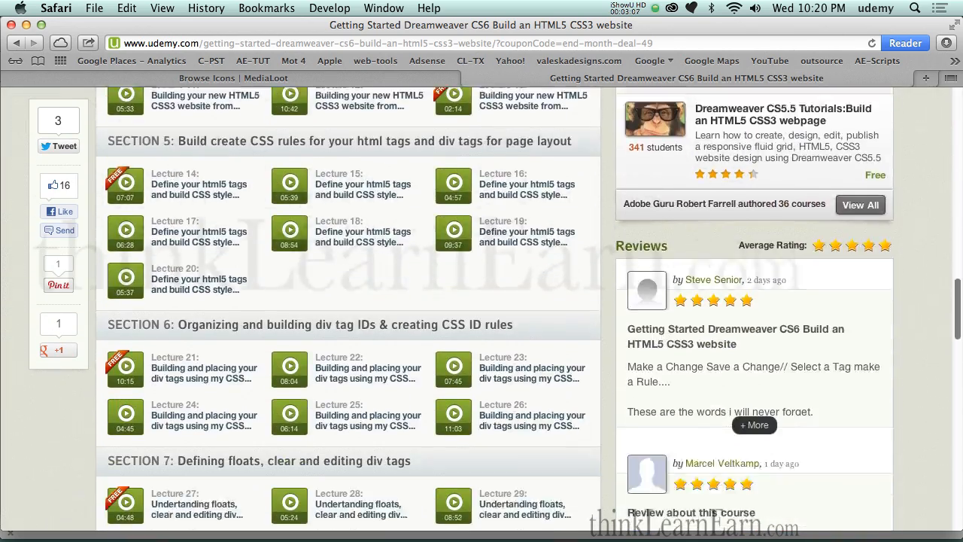
pyautogui.scroll(-3)
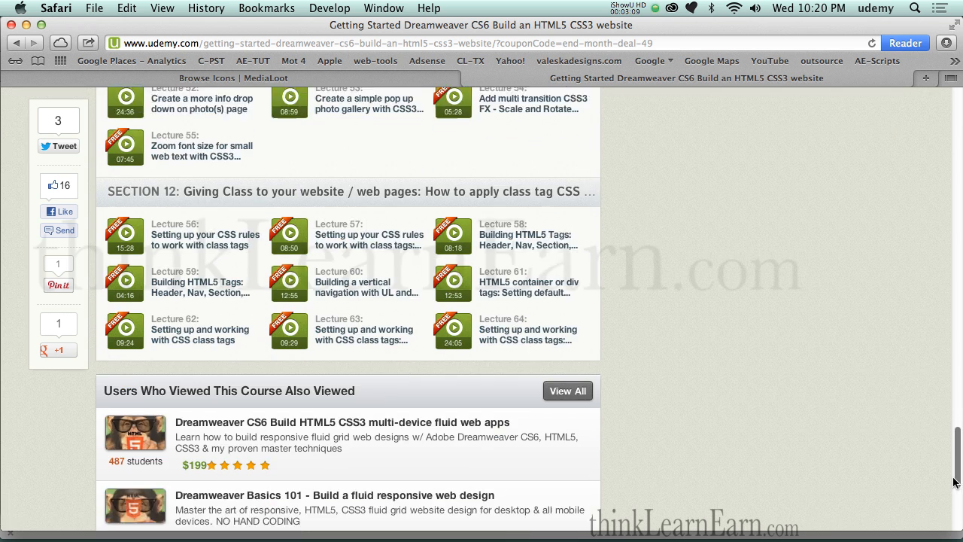
pyautogui.scroll(3)
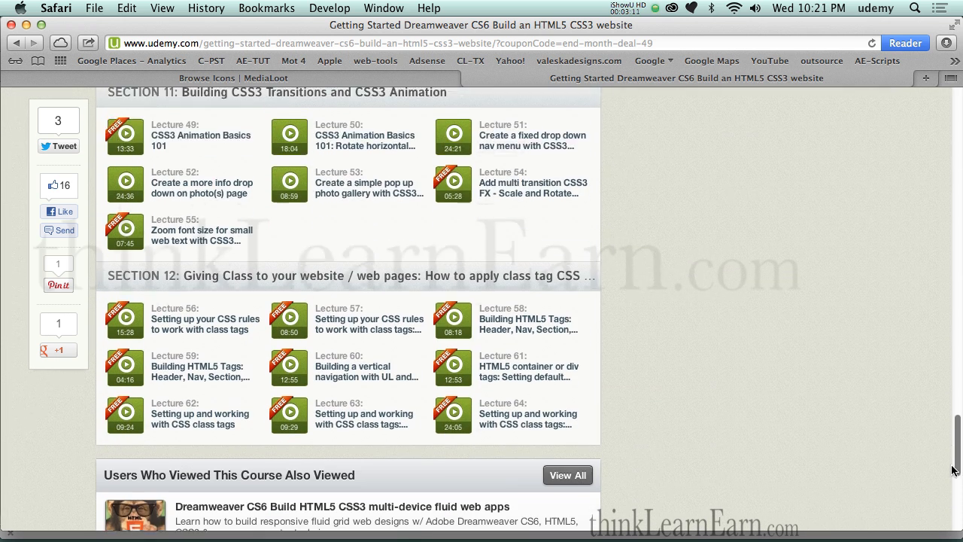
pyautogui.scroll(-3)
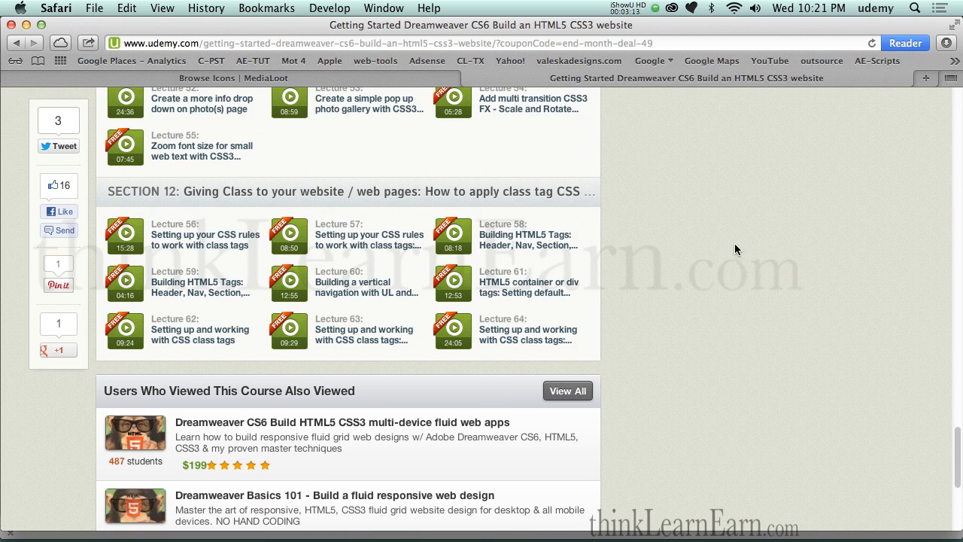
pyautogui.moveTo(683, 199)
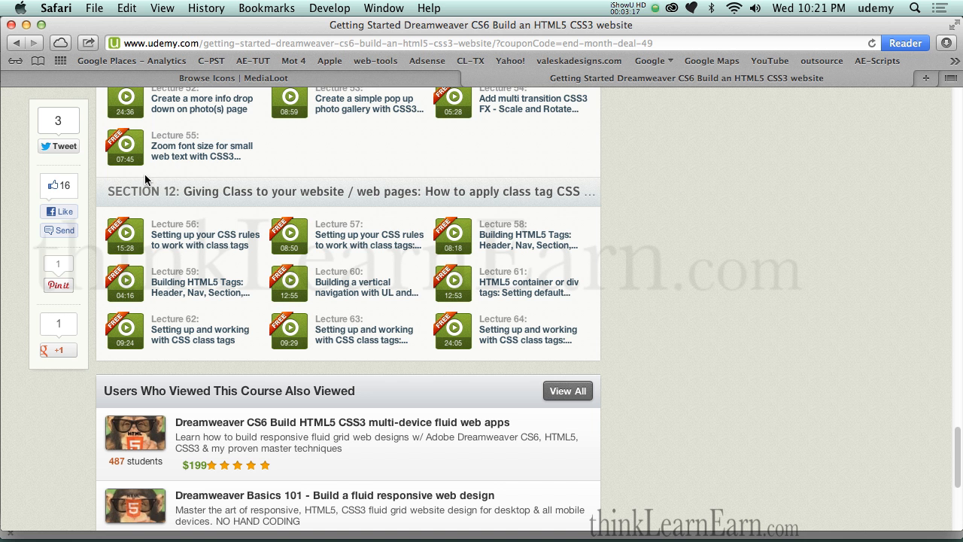
pyautogui.scroll(3)
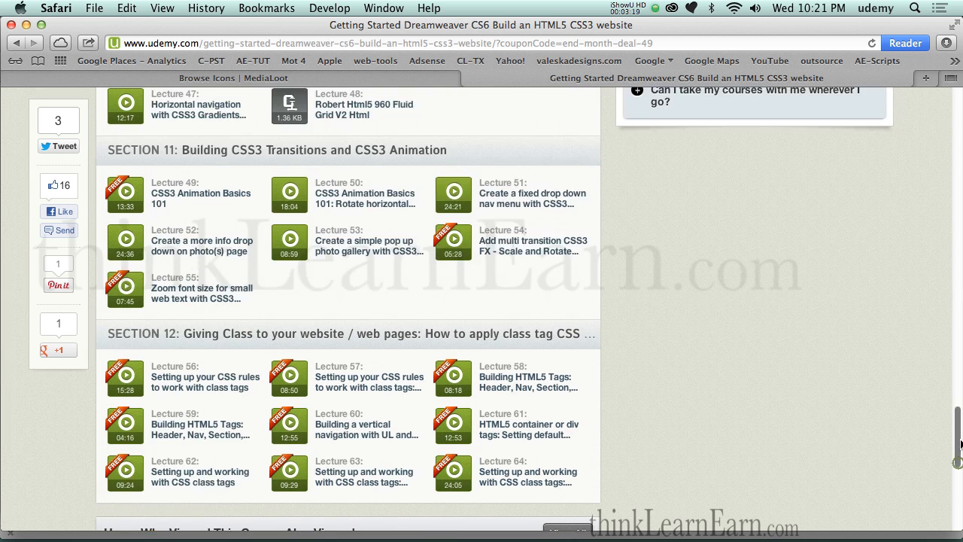
pyautogui.scroll(-3)
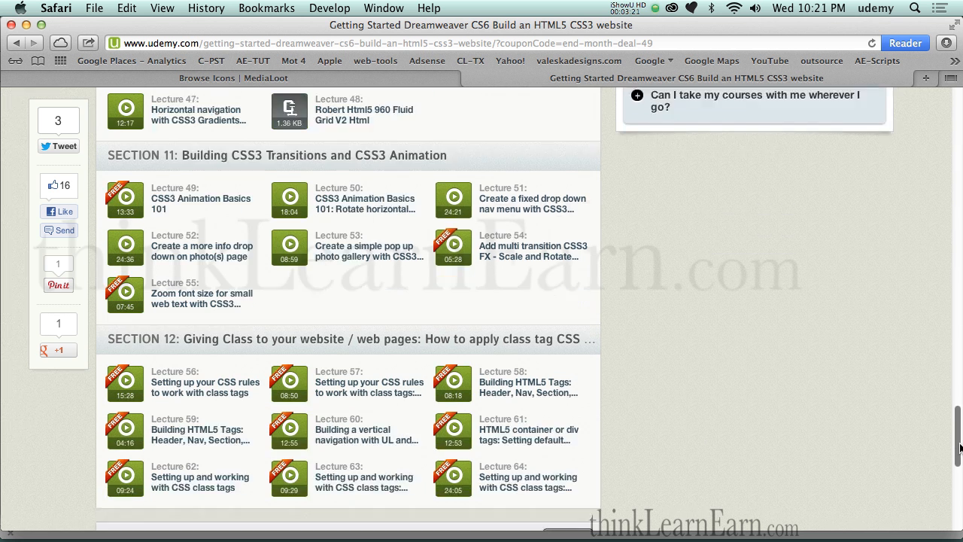
pyautogui.scroll(-3)
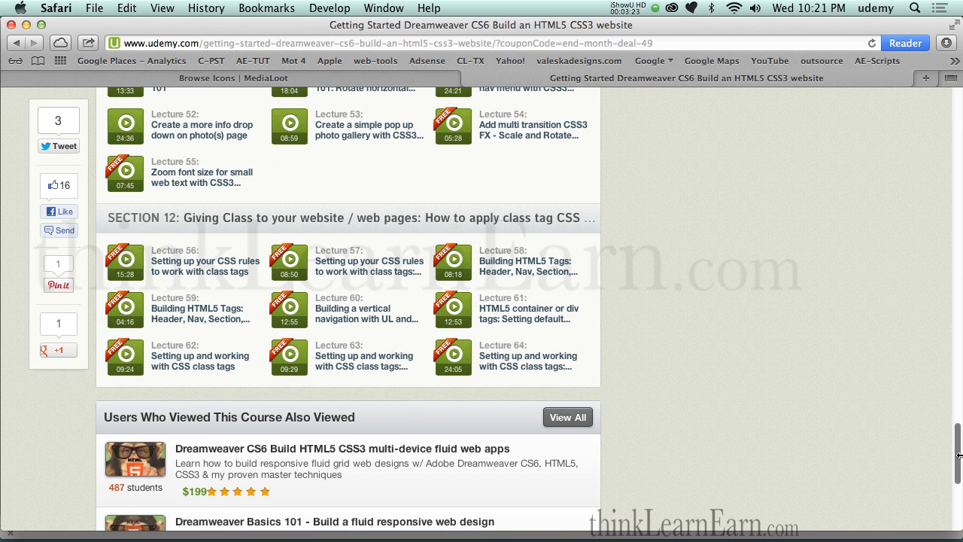
pyautogui.scroll(3)
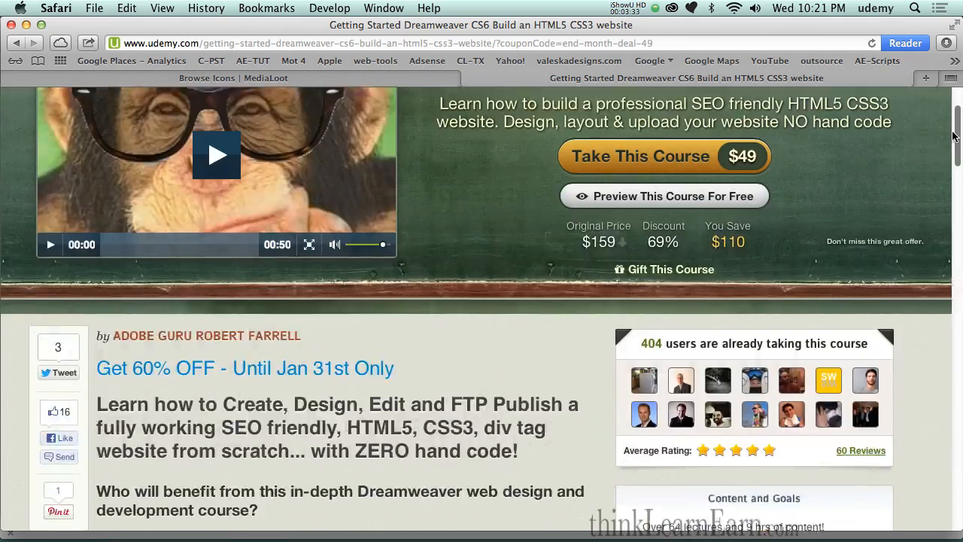
pyautogui.scroll(-3)
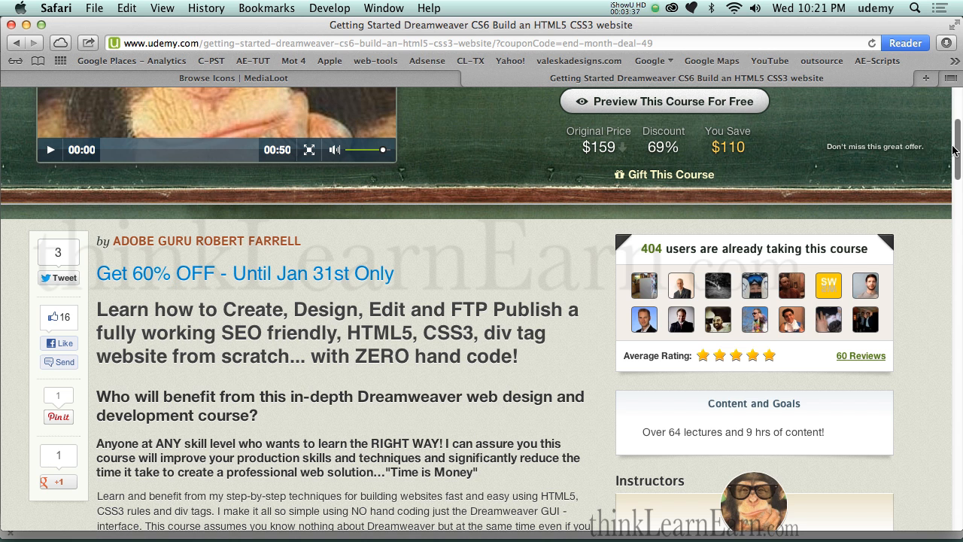
pyautogui.moveTo(656, 250)
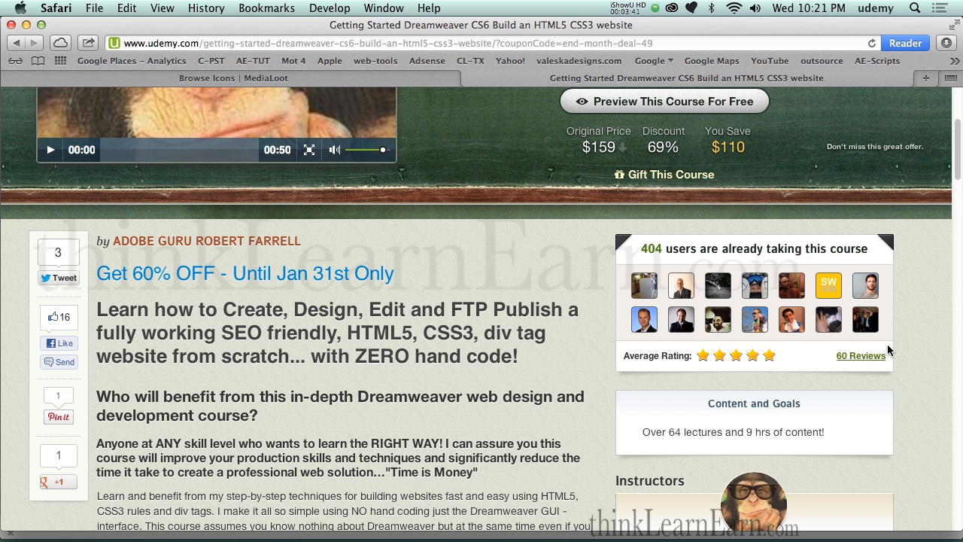
pyautogui.moveTo(873, 373)
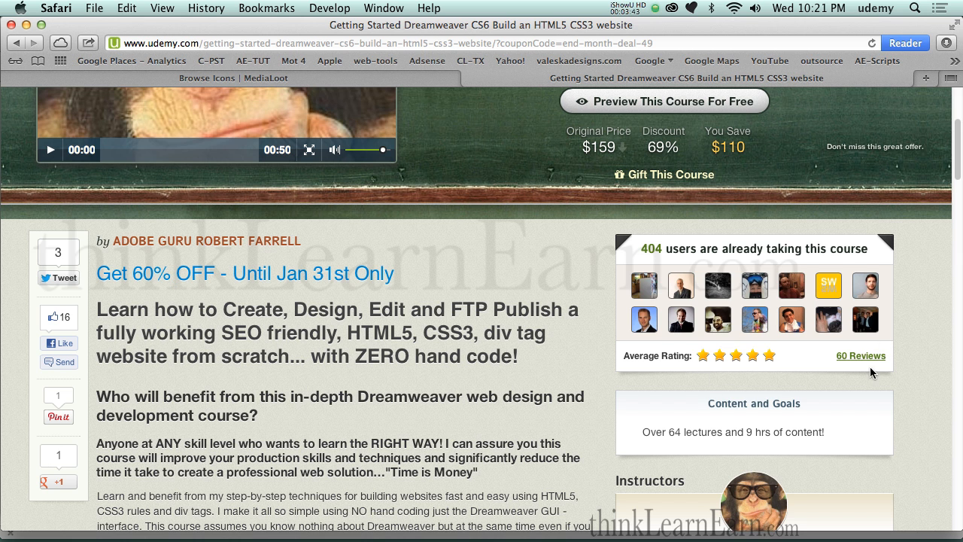
pyautogui.moveTo(910, 299)
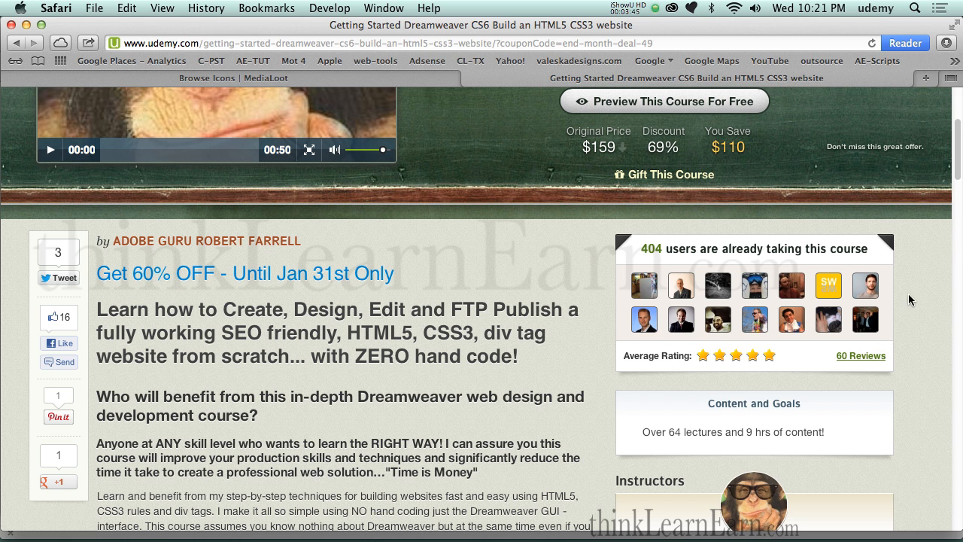
pyautogui.scroll(3)
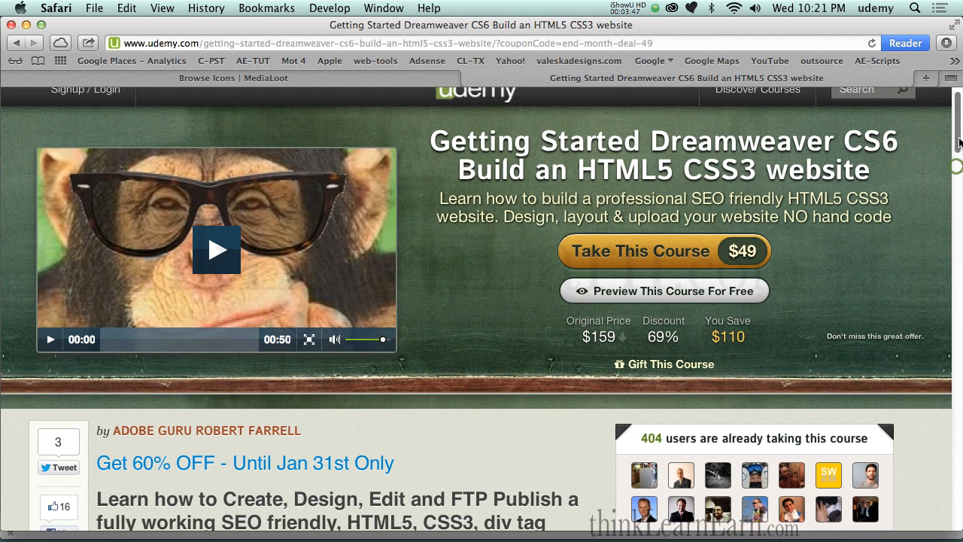
pyautogui.scroll(-3)
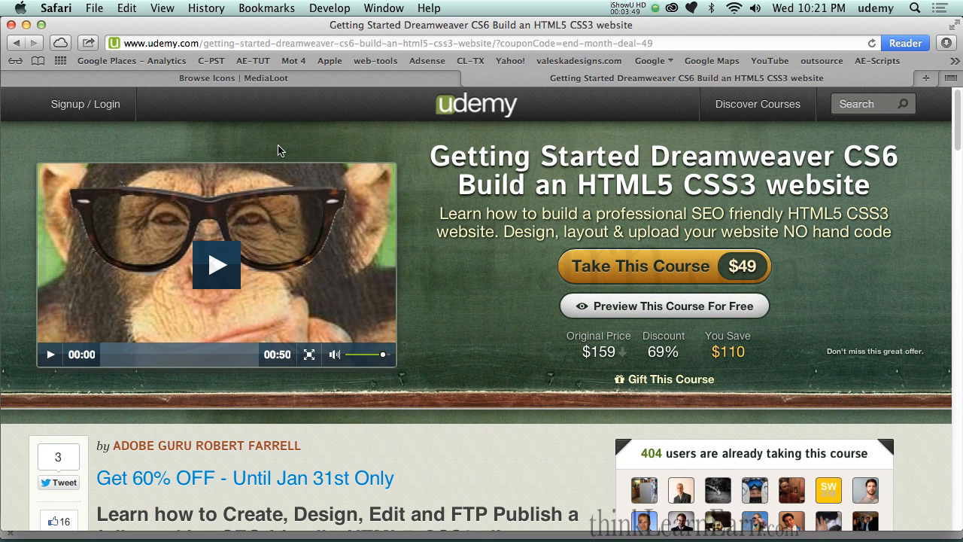
pyautogui.moveTo(680, 267)
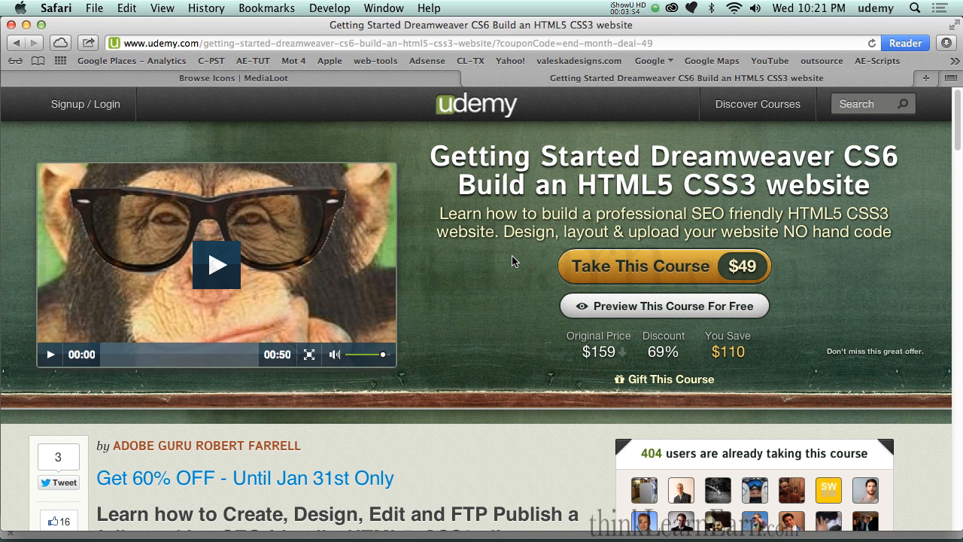
pyautogui.moveTo(611, 262)
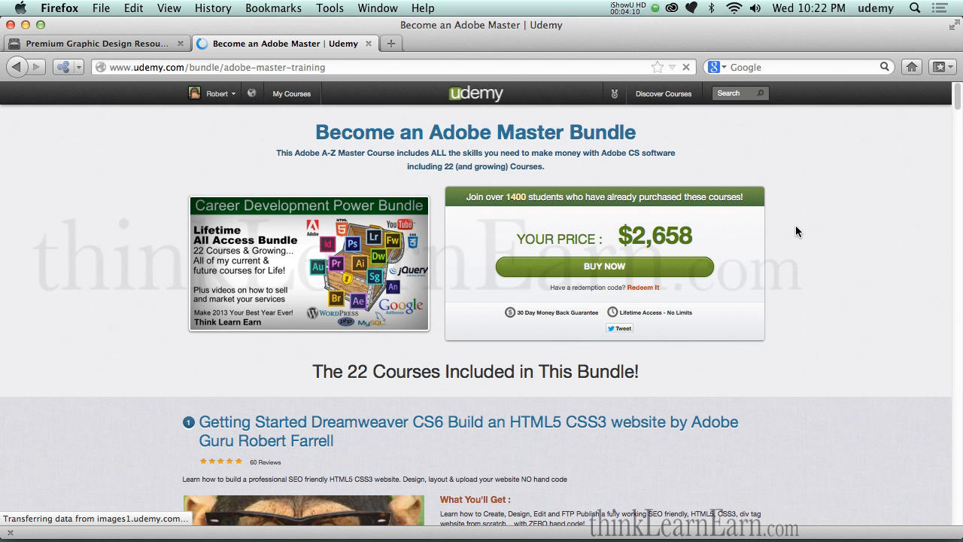
pyautogui.moveTo(582, 232)
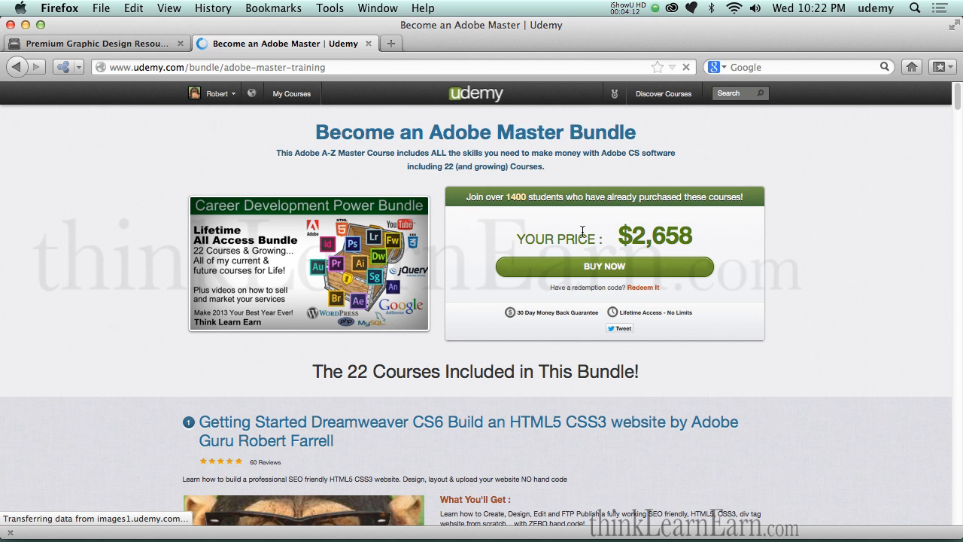
pyautogui.moveTo(889, 193)
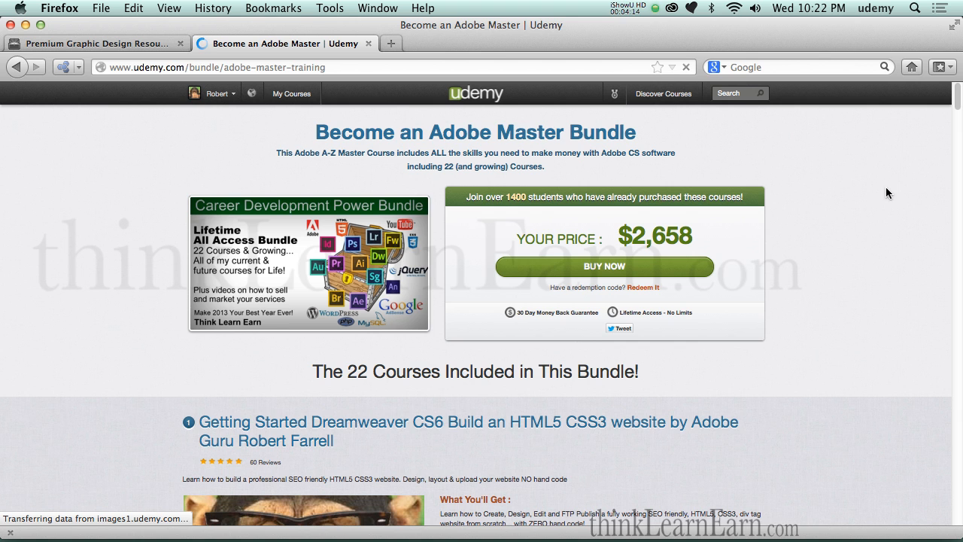
pyautogui.moveTo(717, 232)
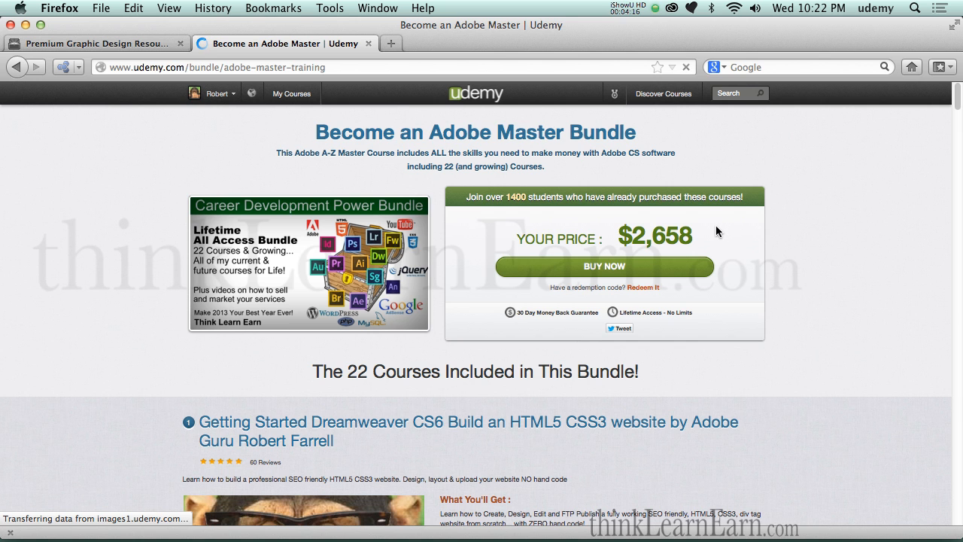
pyautogui.moveTo(655, 219)
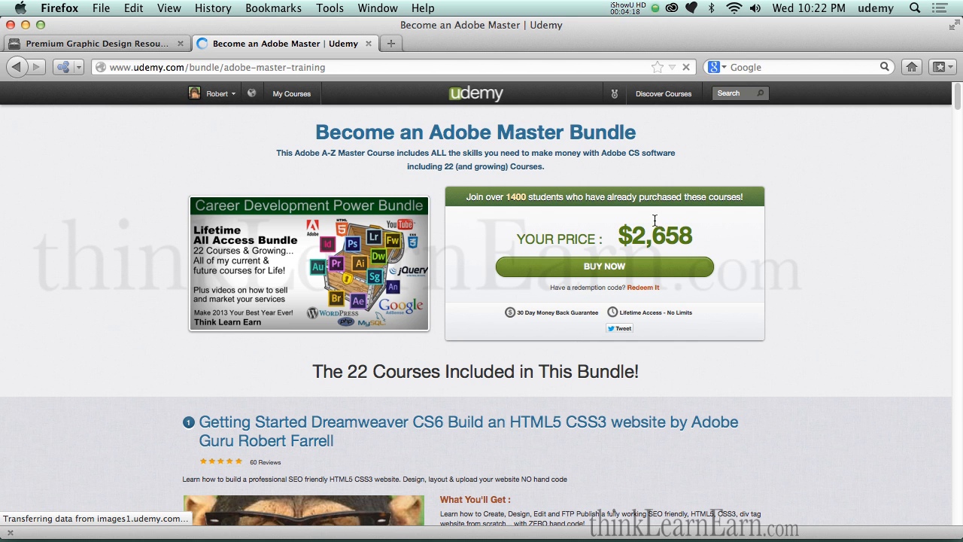
# Review the Adobe Master Bundle's 22 courses at $2,658, then switch to the MediaLoot tab.
pyautogui.scroll(-3)
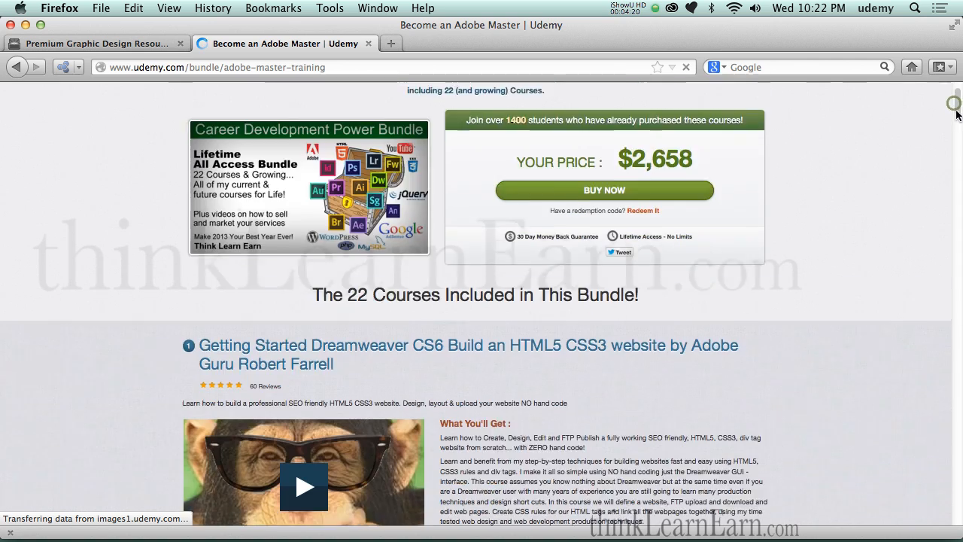
pyautogui.scroll(-3)
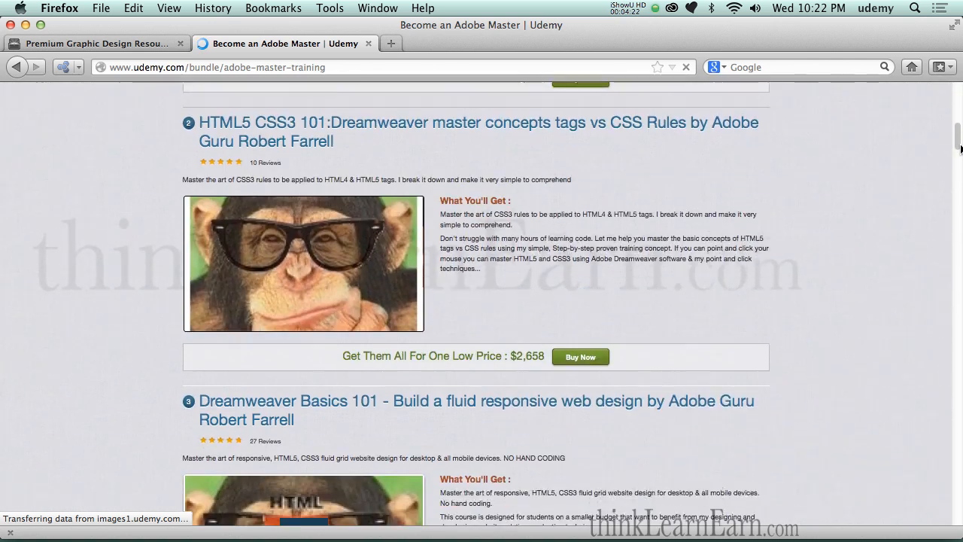
pyautogui.scroll(-3)
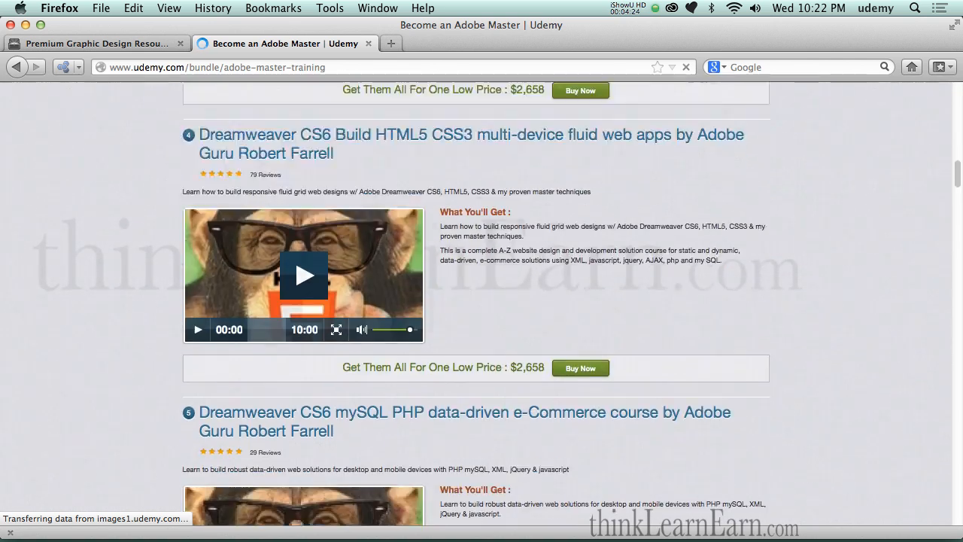
pyautogui.scroll(3)
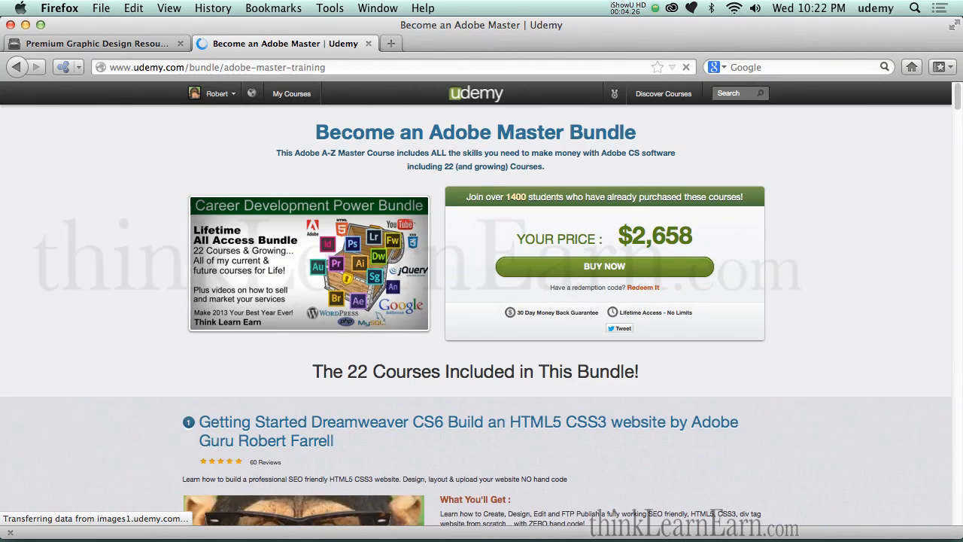
pyautogui.moveTo(794, 178)
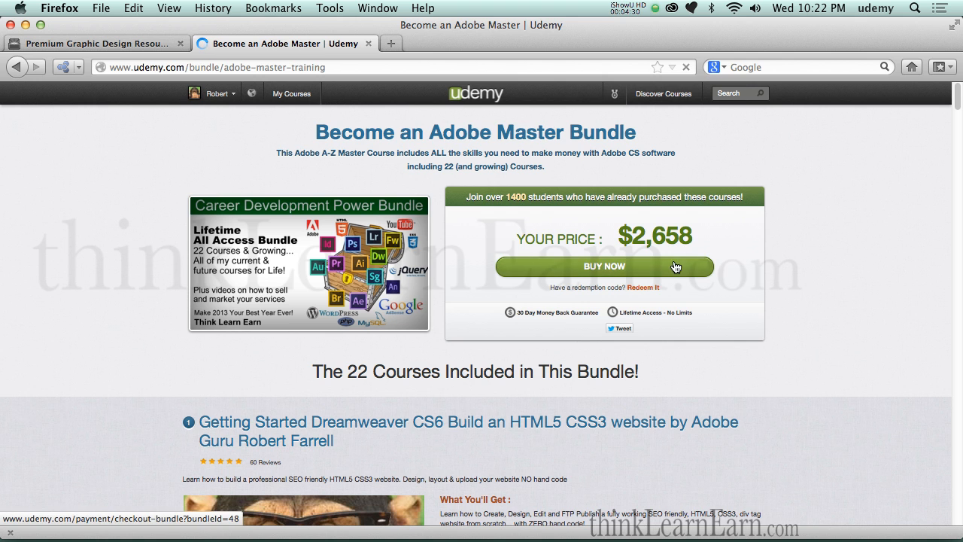
pyautogui.click(604, 266)
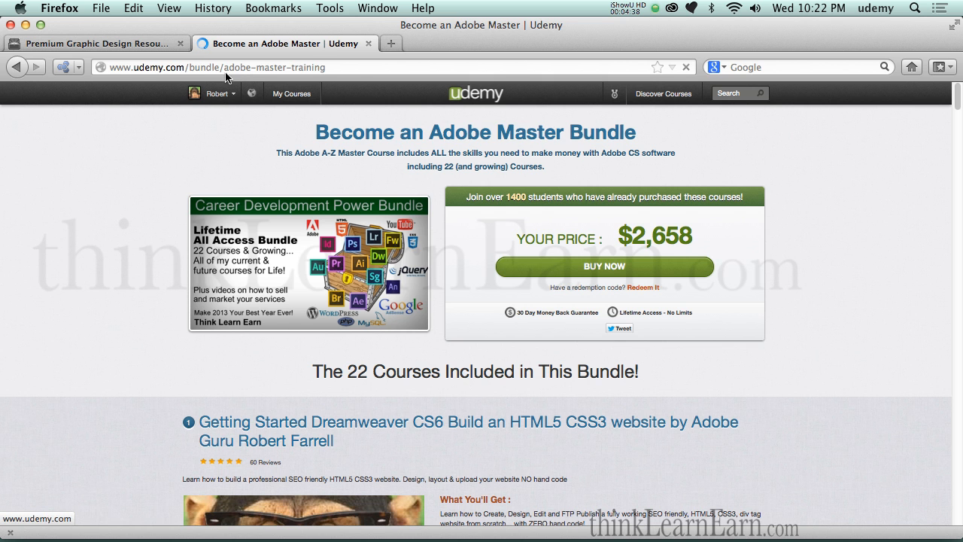
pyautogui.click(97, 43)
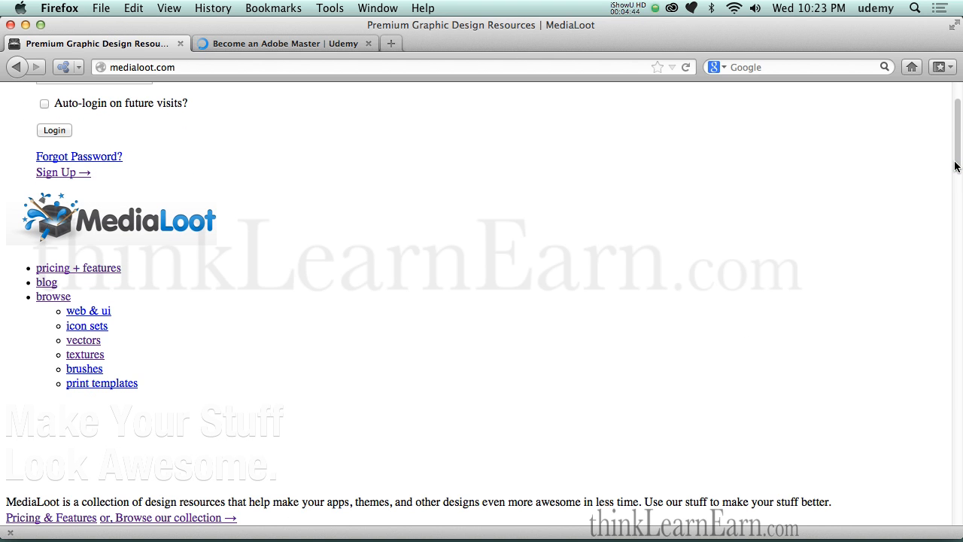
# Scroll through the unstyled MediaLoot homepage in Firefox.
pyautogui.scroll(-3)
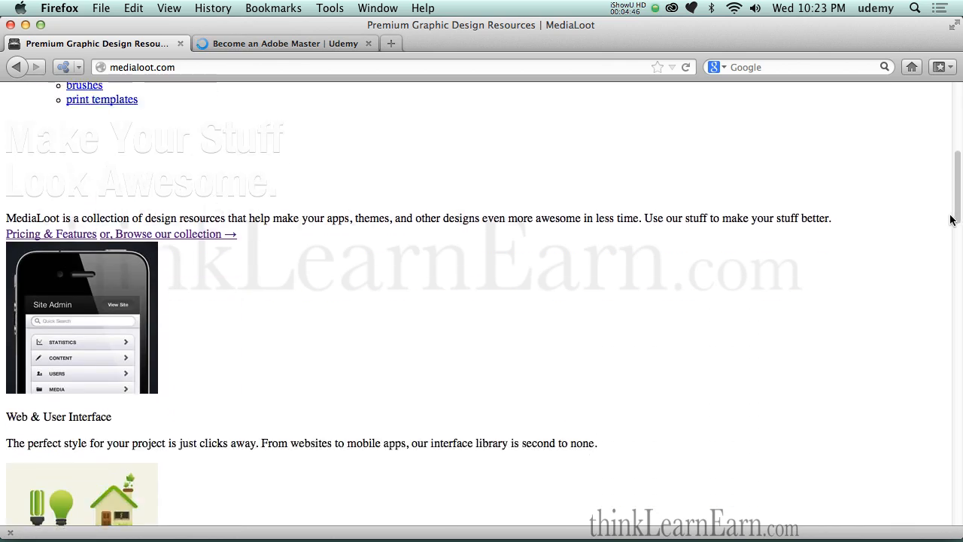
pyautogui.scroll(-3)
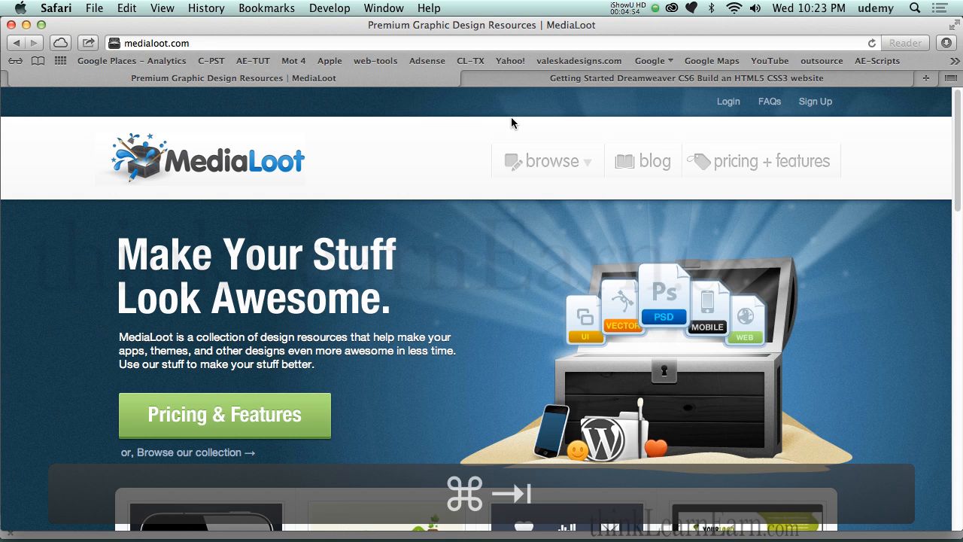
pyautogui.moveTo(751, 153)
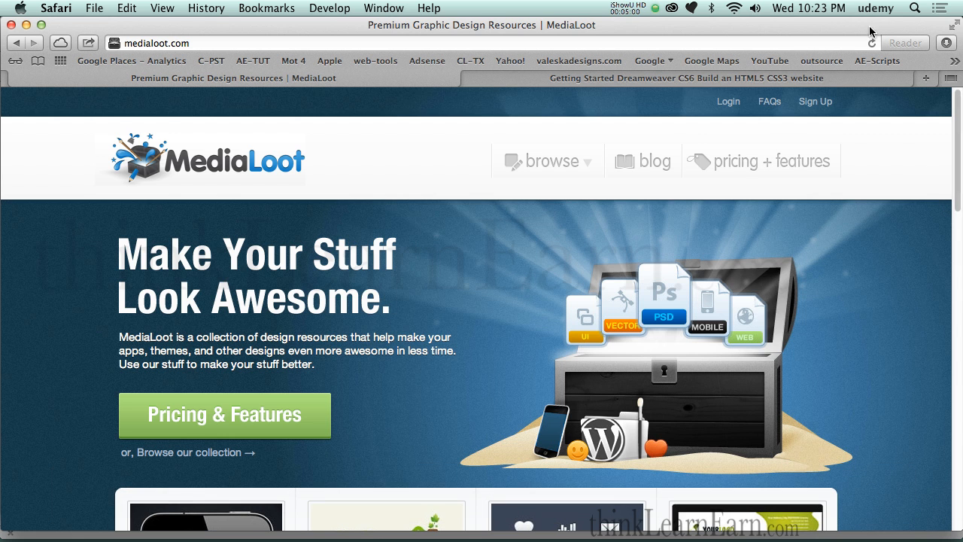
pyautogui.moveTo(390, 234)
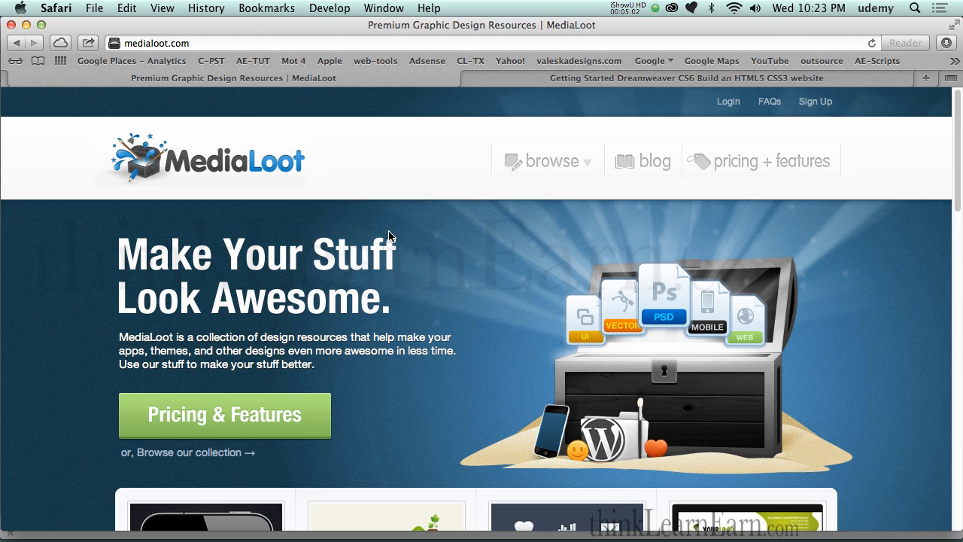
pyautogui.moveTo(385, 226)
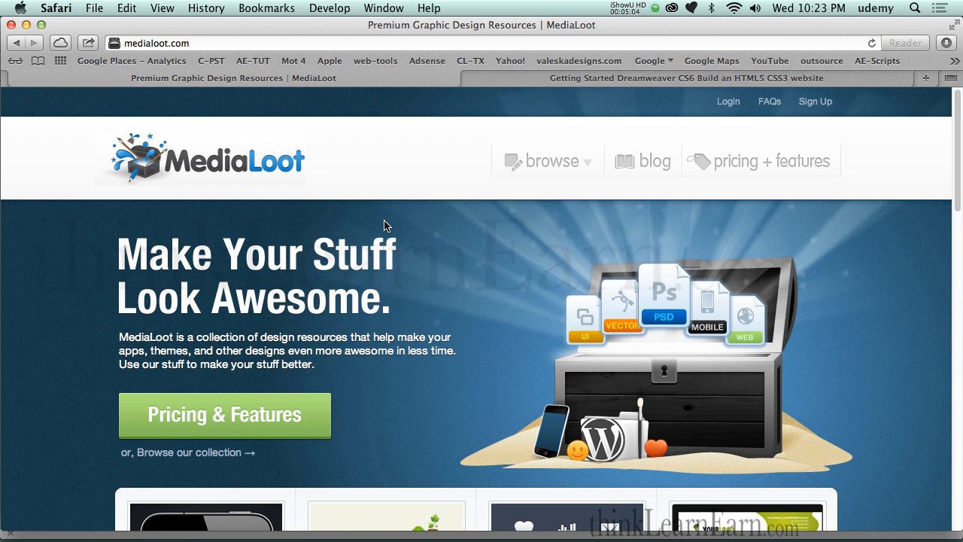
# Select the icon sets link on MediaLoot's styled homepage in Safari.
pyautogui.click(551, 159)
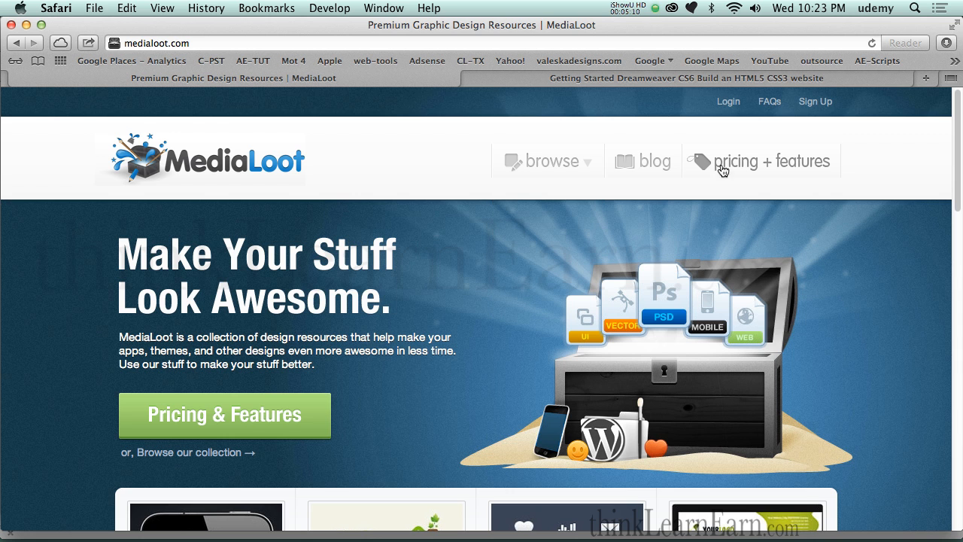
pyautogui.moveTo(740, 178)
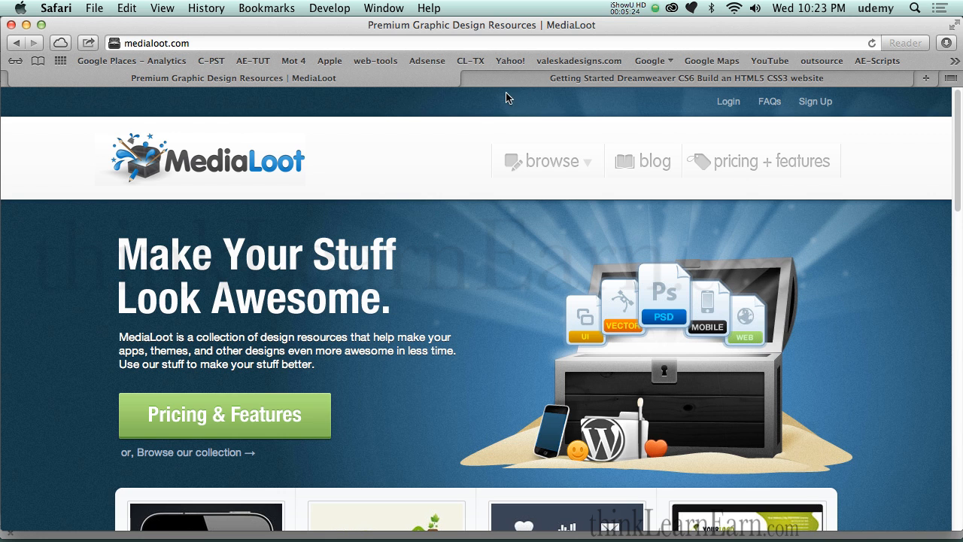
pyautogui.moveTo(384, 113)
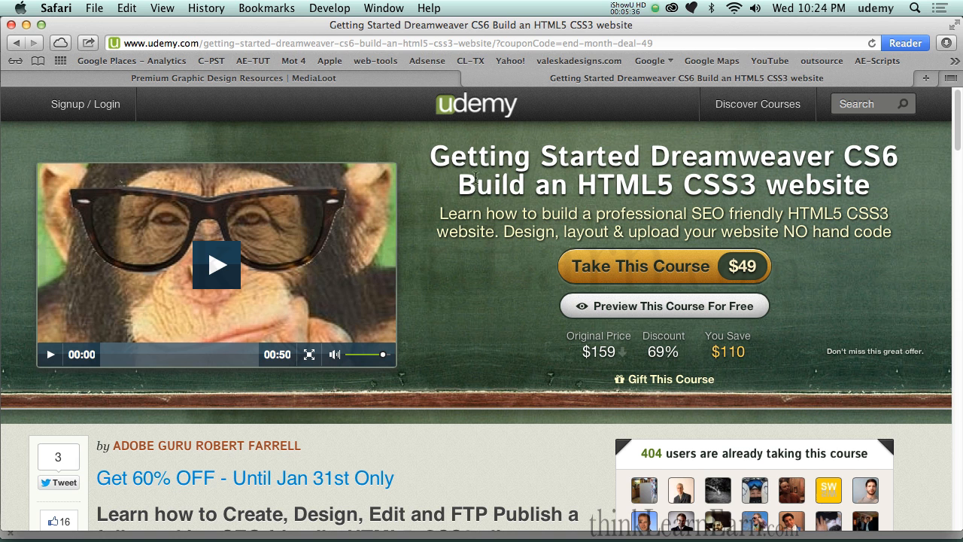
pyautogui.moveTo(382, 279)
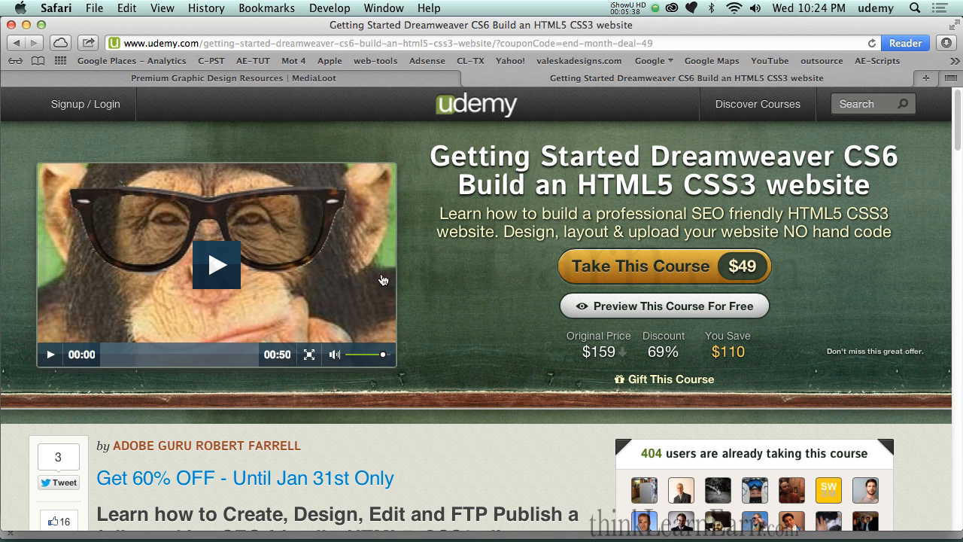
pyautogui.moveTo(500, 173)
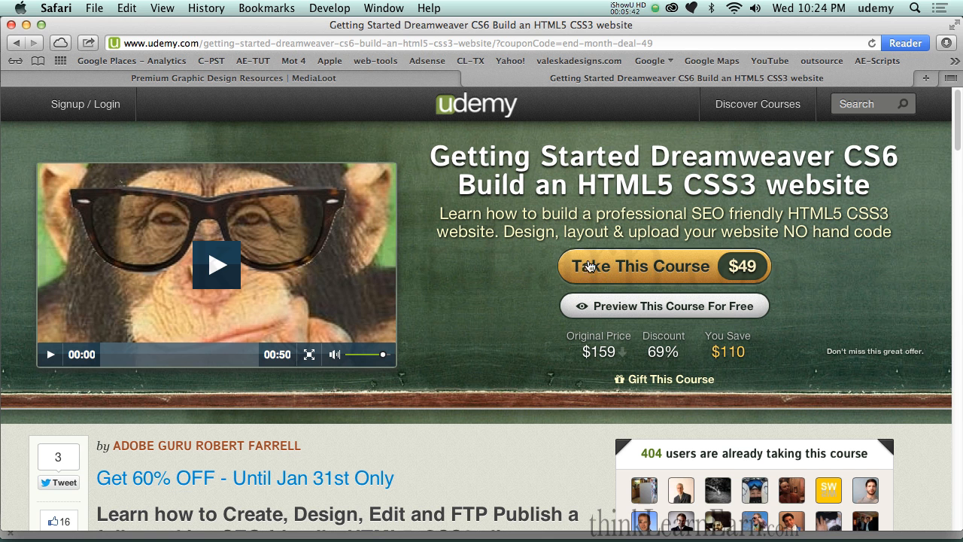
pyautogui.moveTo(816, 268)
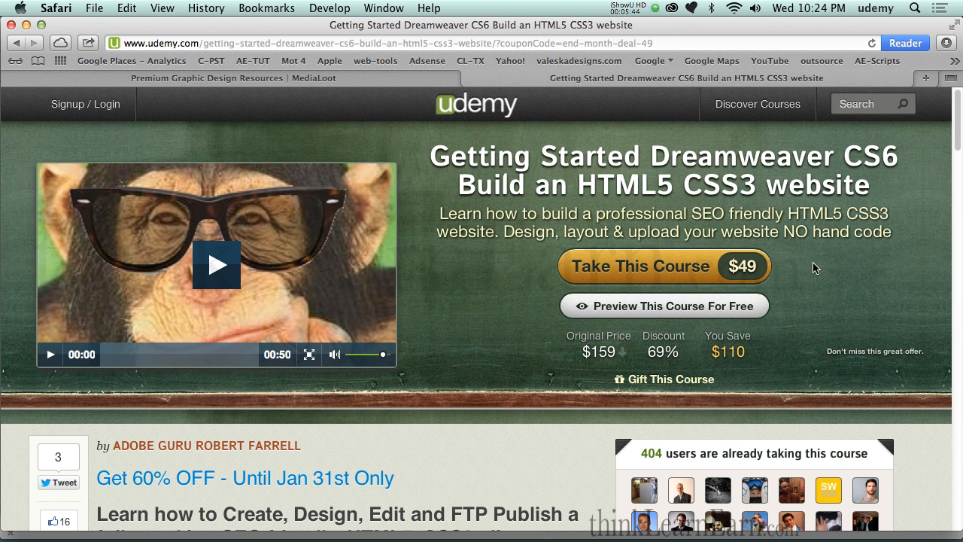
# Scroll through the Dreamweaver CS6 course curriculum sections, then return to the MediaLoot homepage.
pyautogui.scroll(-3)
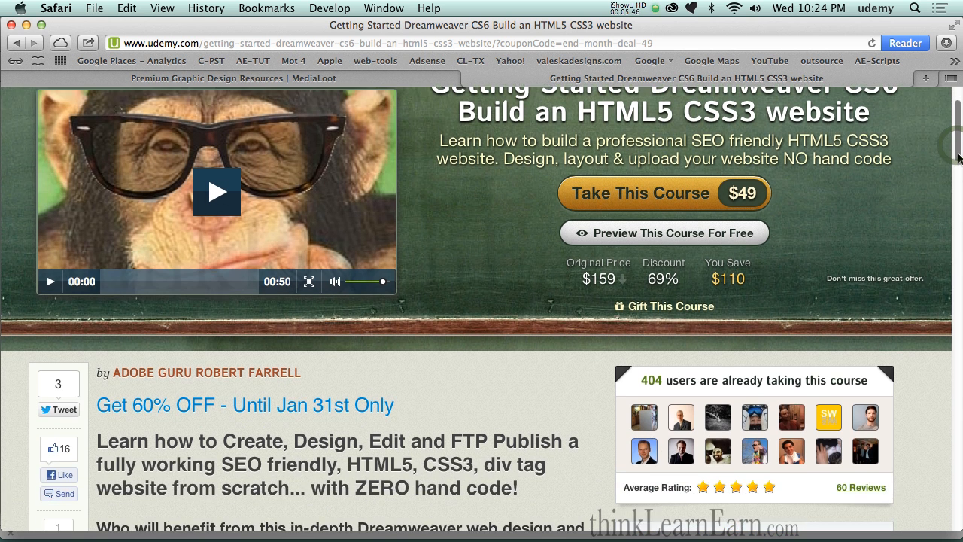
pyautogui.scroll(-3)
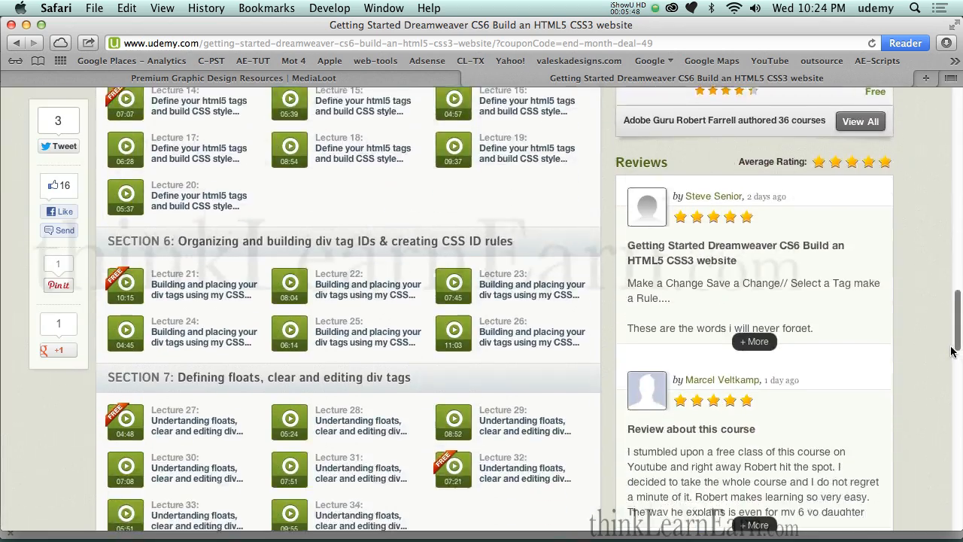
pyautogui.scroll(-3)
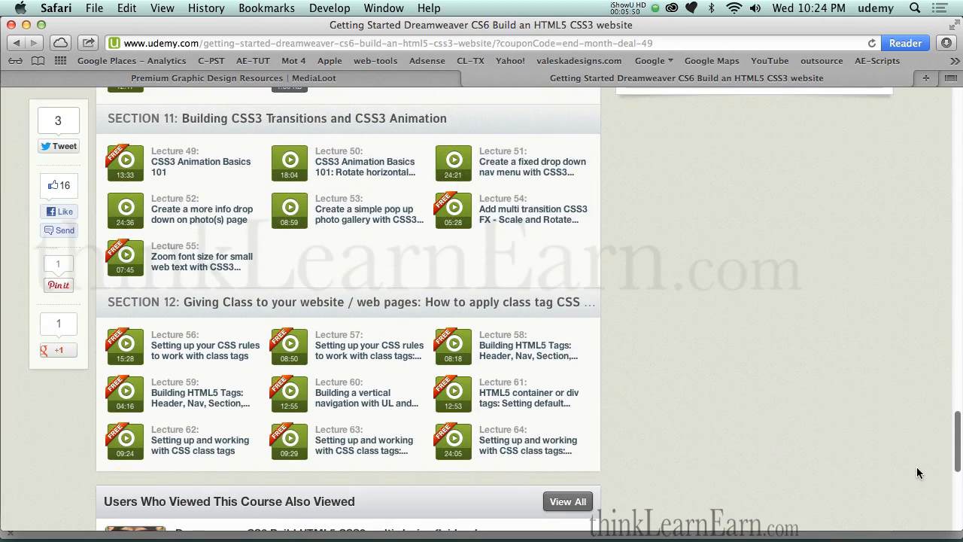
pyautogui.moveTo(953, 406)
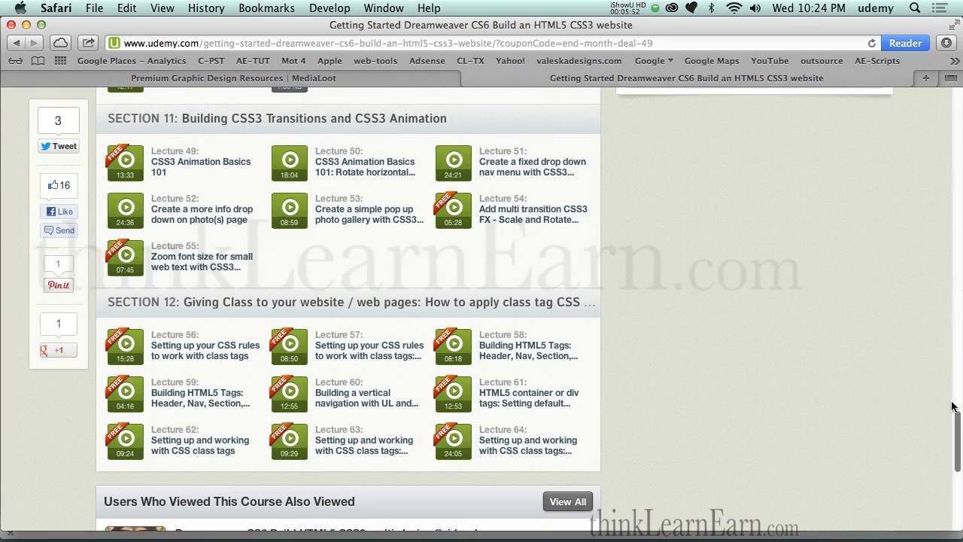
pyautogui.scroll(3)
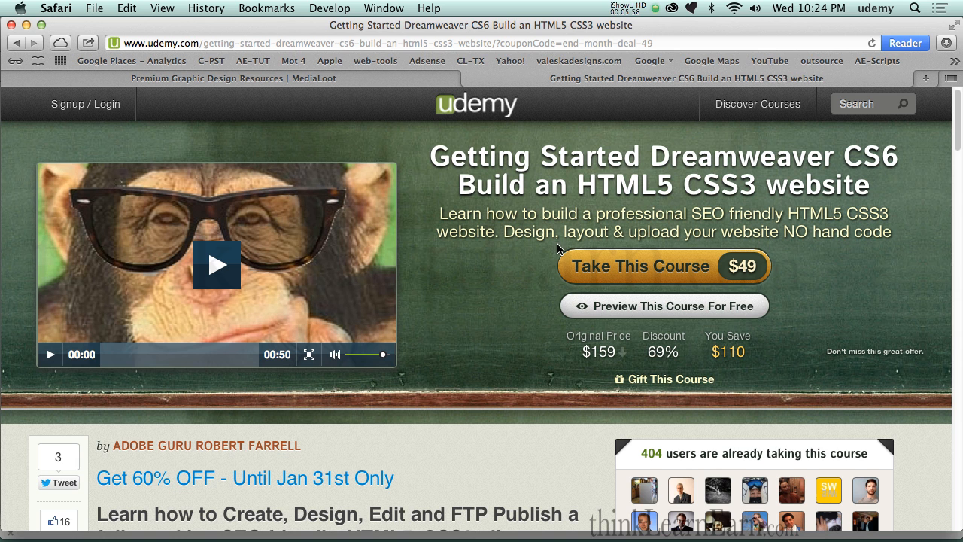
pyautogui.moveTo(511, 248)
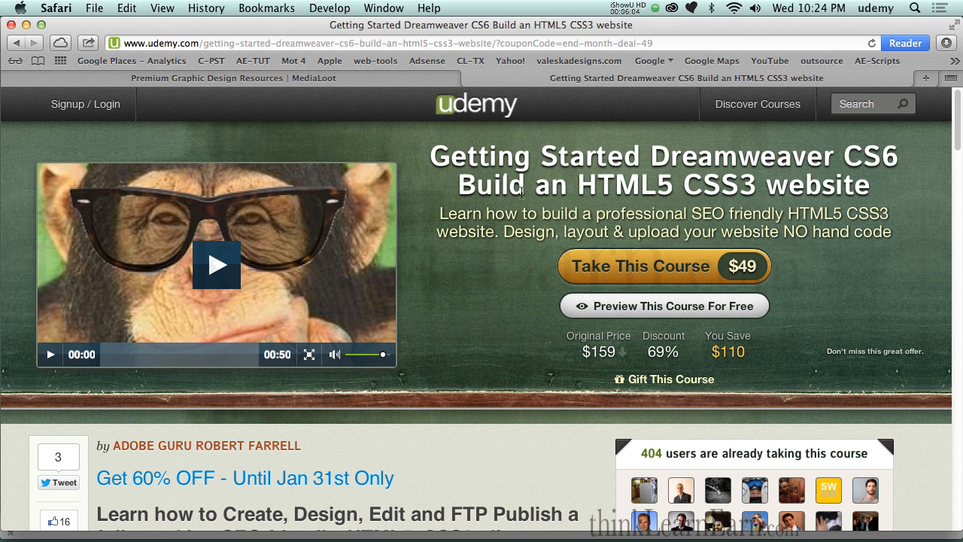
pyautogui.click(208, 78)
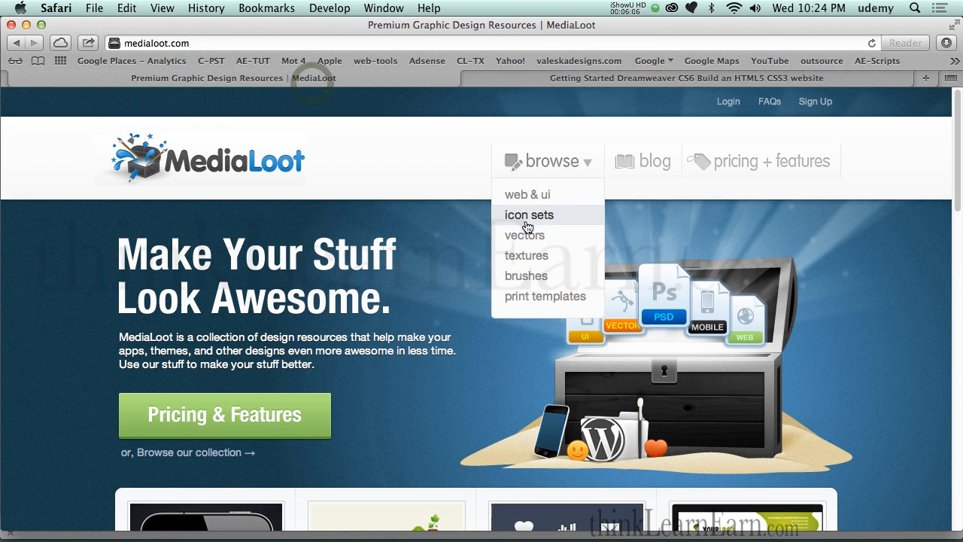
pyautogui.moveTo(430, 229)
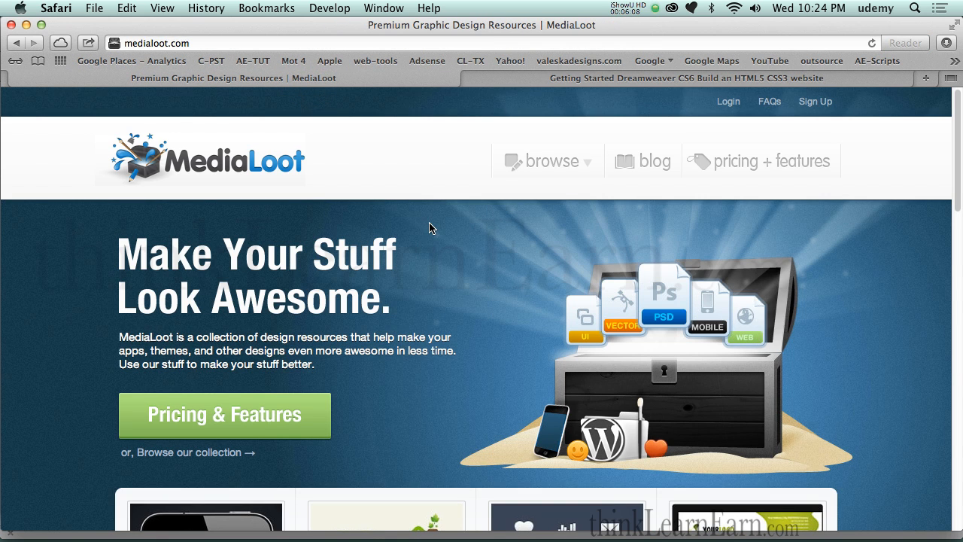